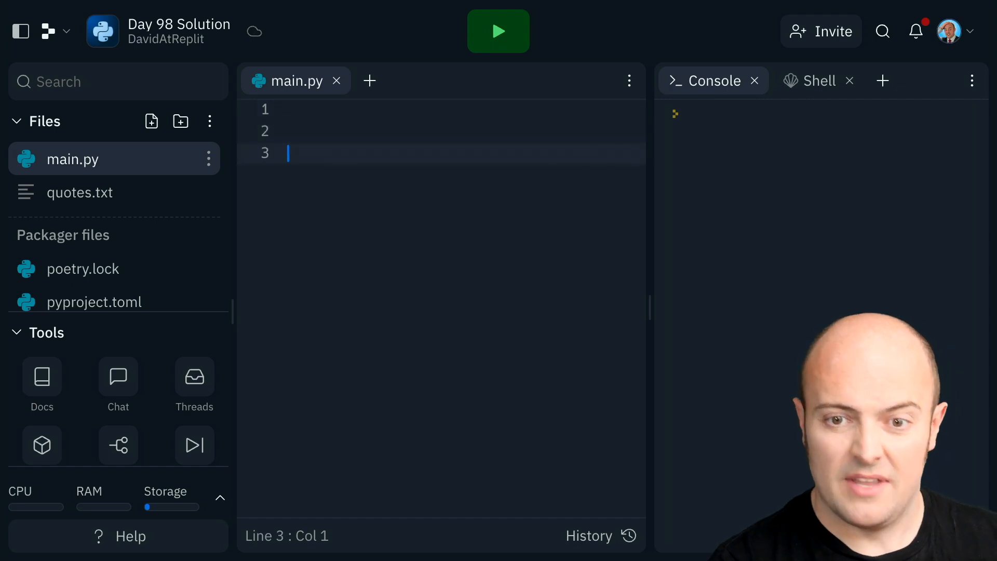
Declare quotes = [] and open quotes.txt in read mode as f
type("quote")
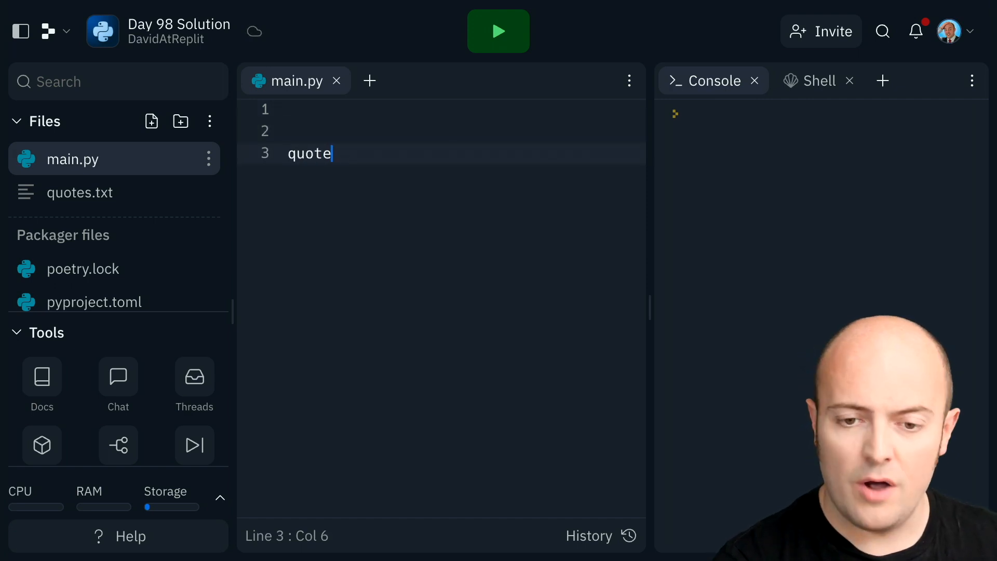
type("s = []")
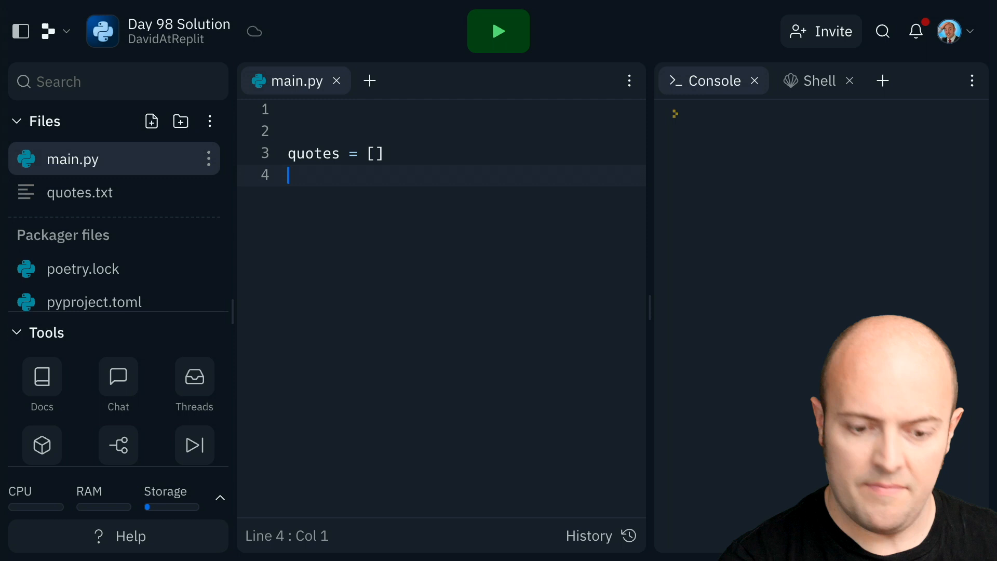
type("f = o")
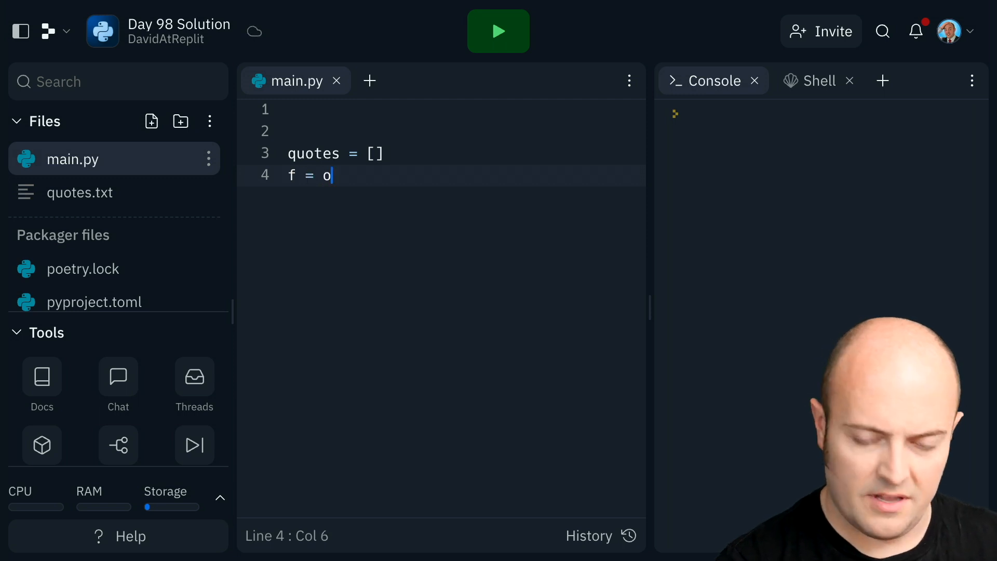
type("pen(\"quote\"")
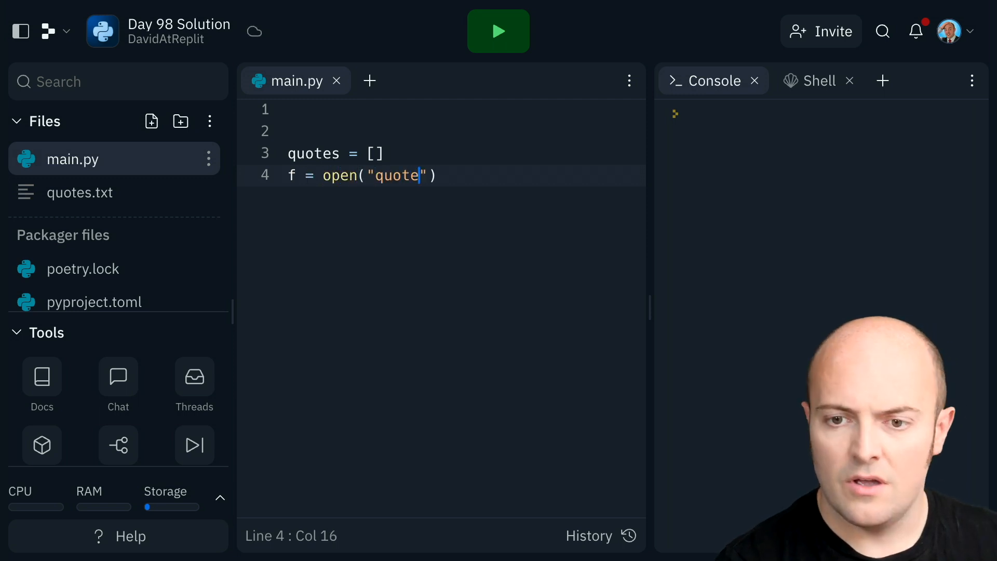
type("s.txt")
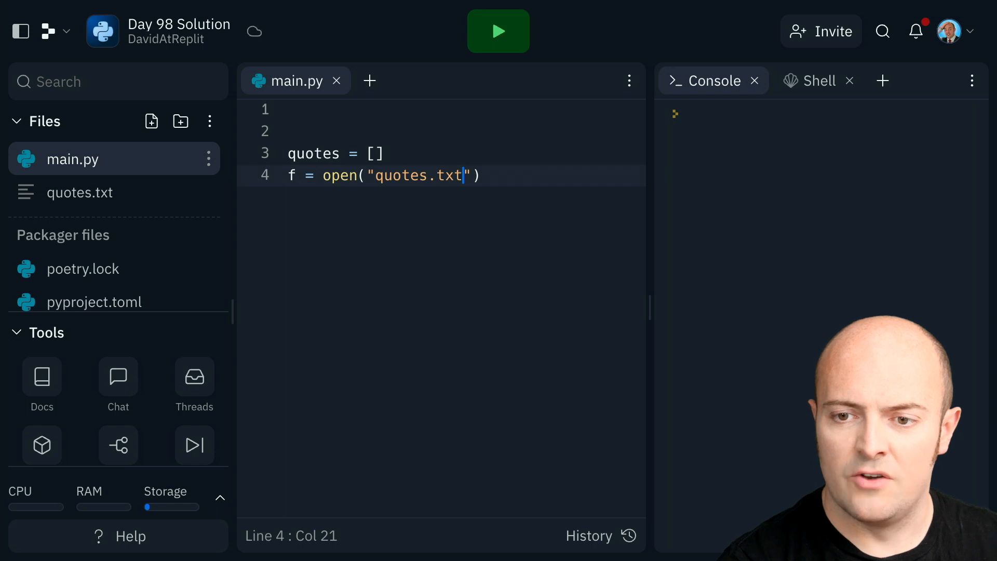
type(", \"r\"")
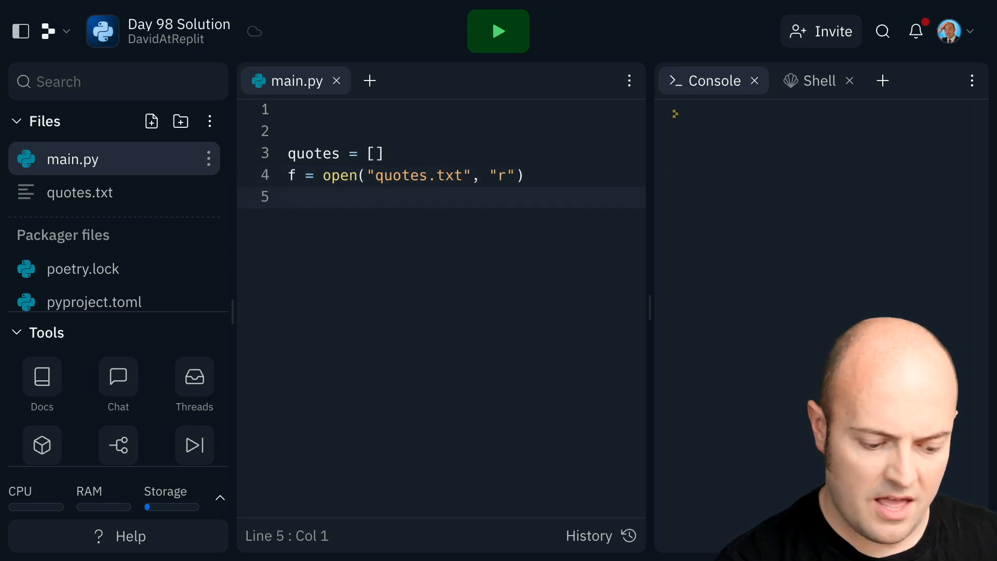
Set quotes = eval(f.read()), close the file, and run the script
type("quote")
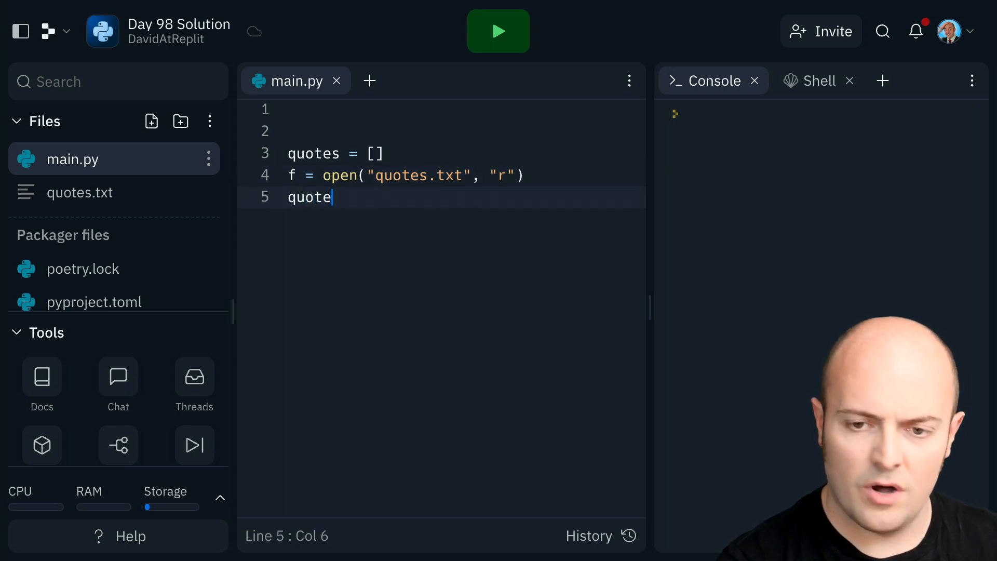
type("s = eval(")
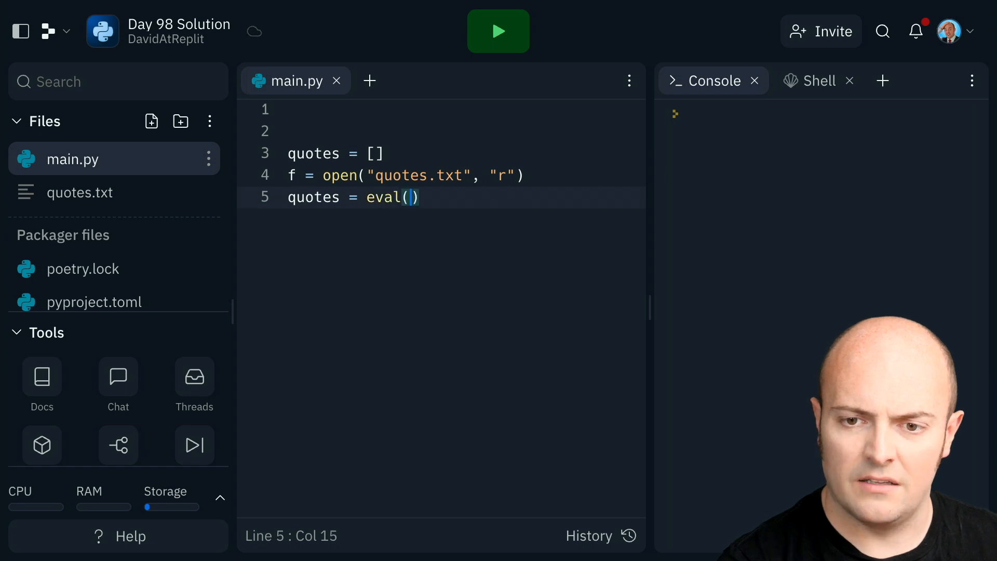
type("f.read()")
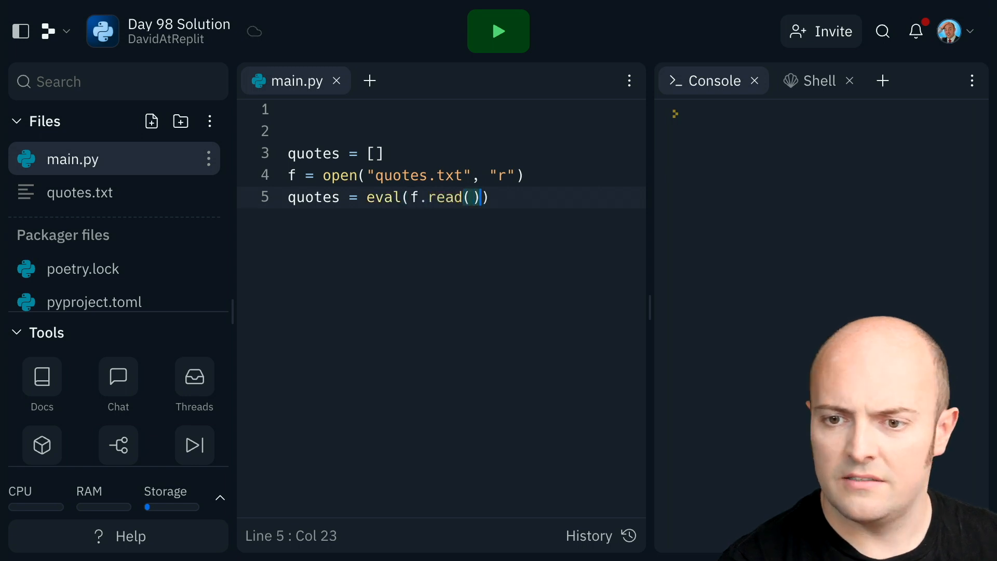
type("f.close()")
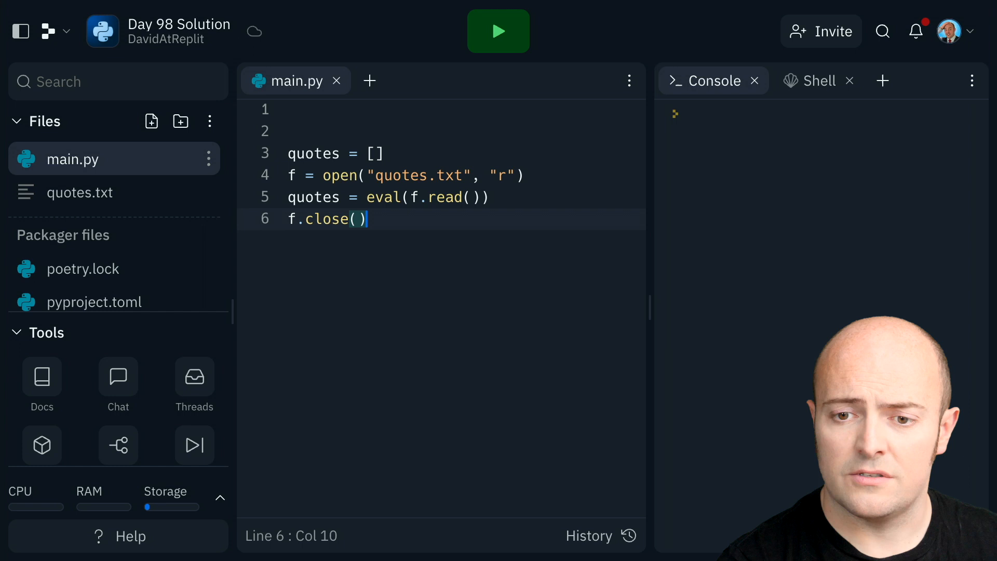
left_click(498, 31)
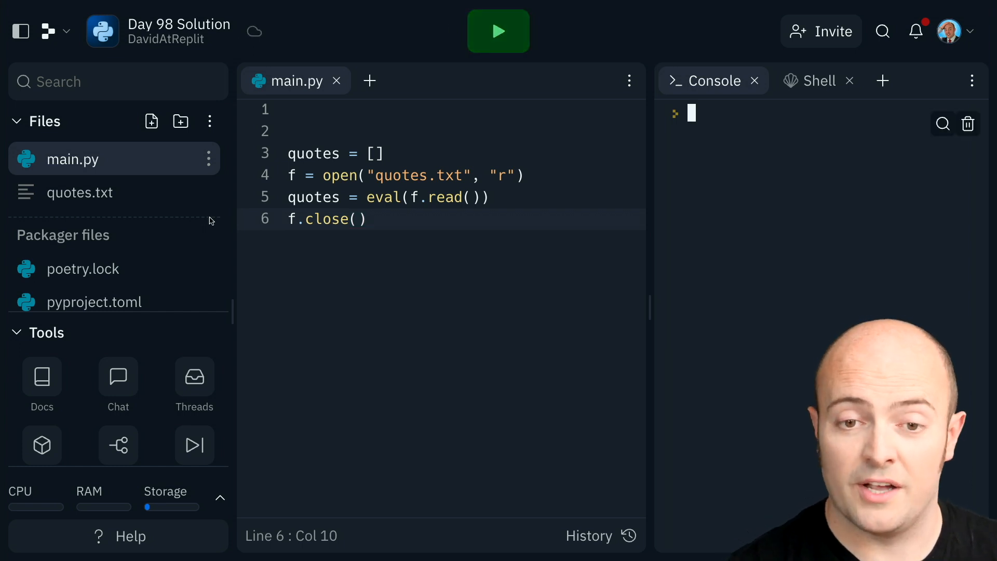
mouse_move(104, 214)
type("quote = random.c")
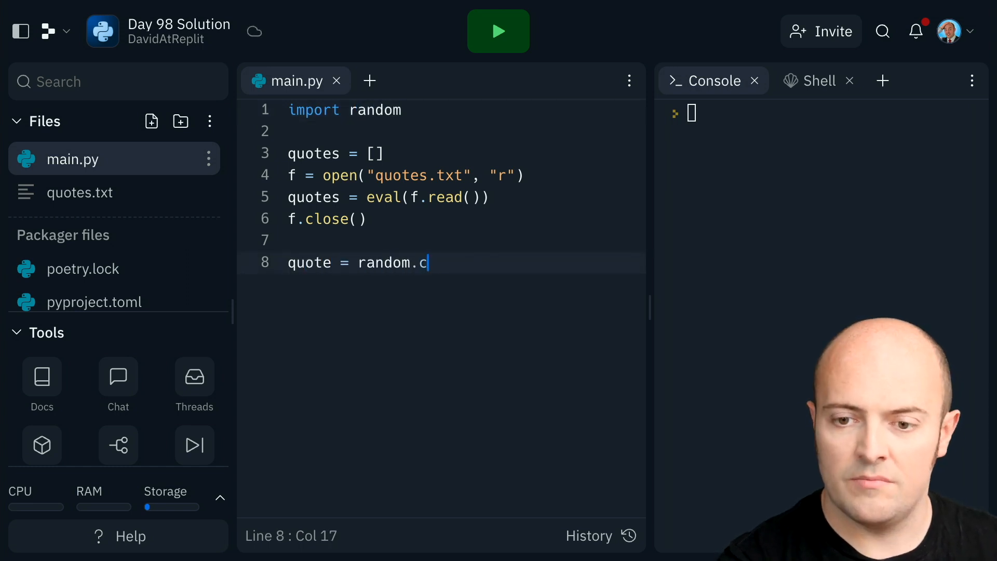
Finish quote = random.choice(quotes) and run the script twice to get different quotes
type("hoice(quo")
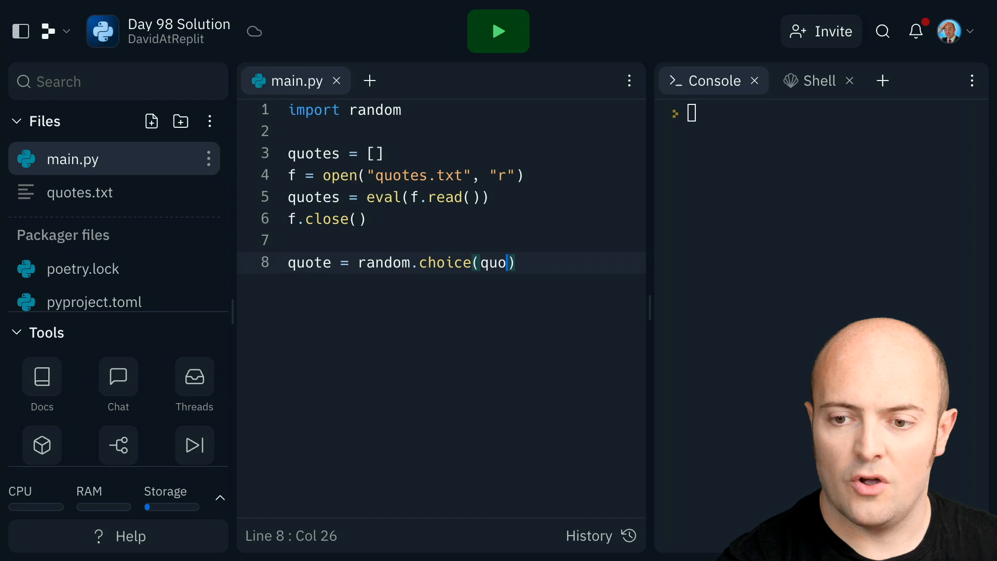
type("tes)")
type("print(quote)")
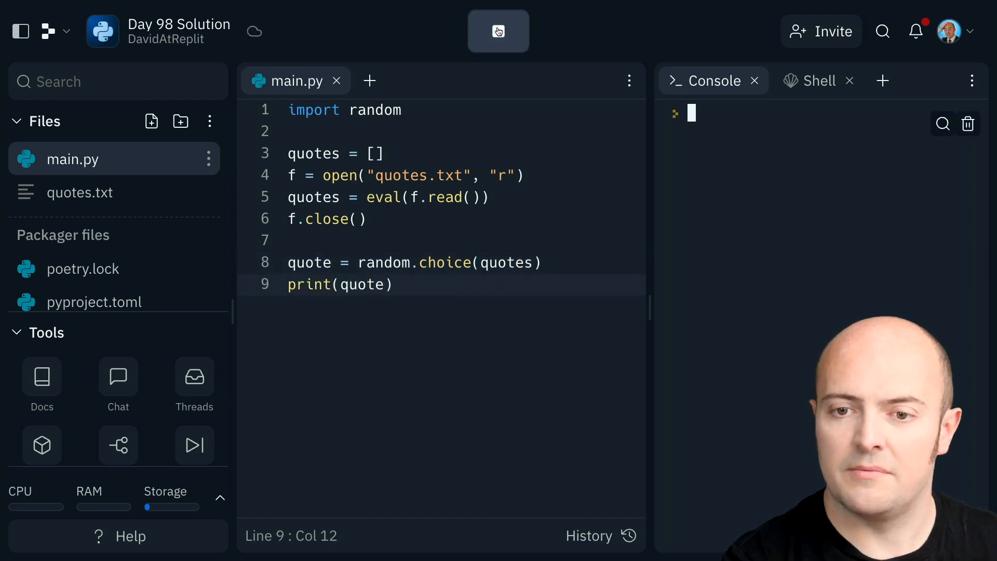
left_click(498, 31)
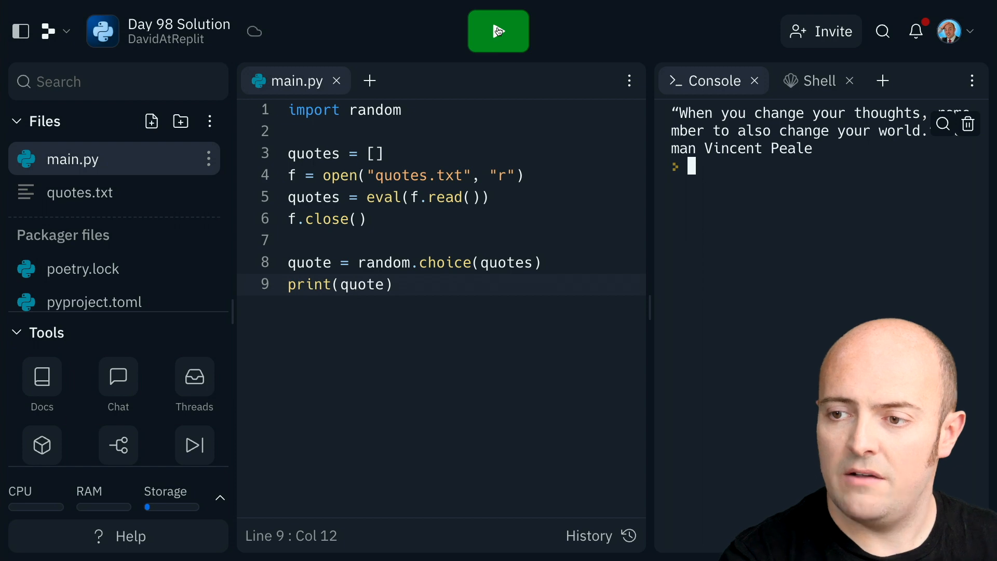
left_click(498, 31)
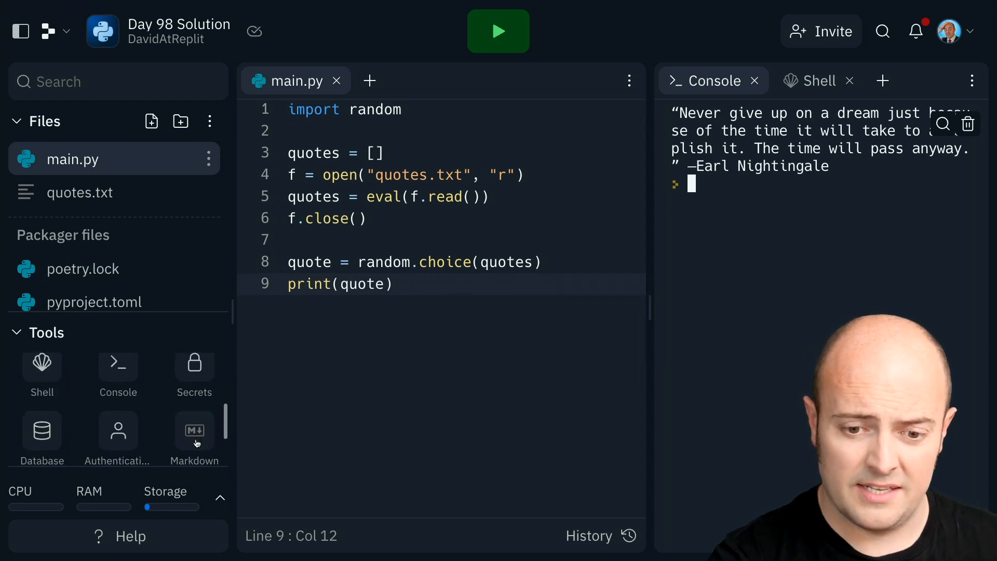
In Tools > Secrets, add a secret with key mailPassword and its value
left_click(193, 362)
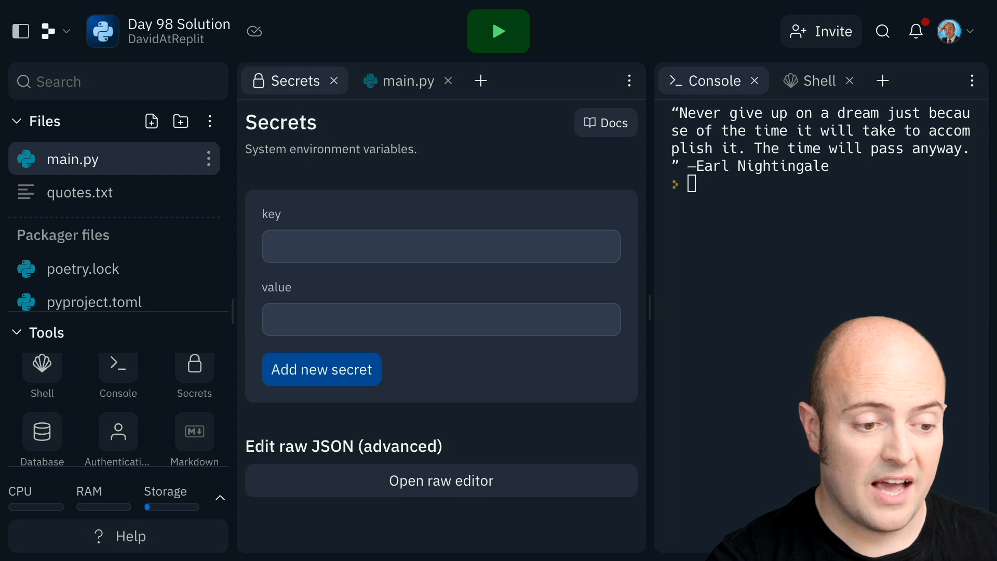
left_click(441, 246)
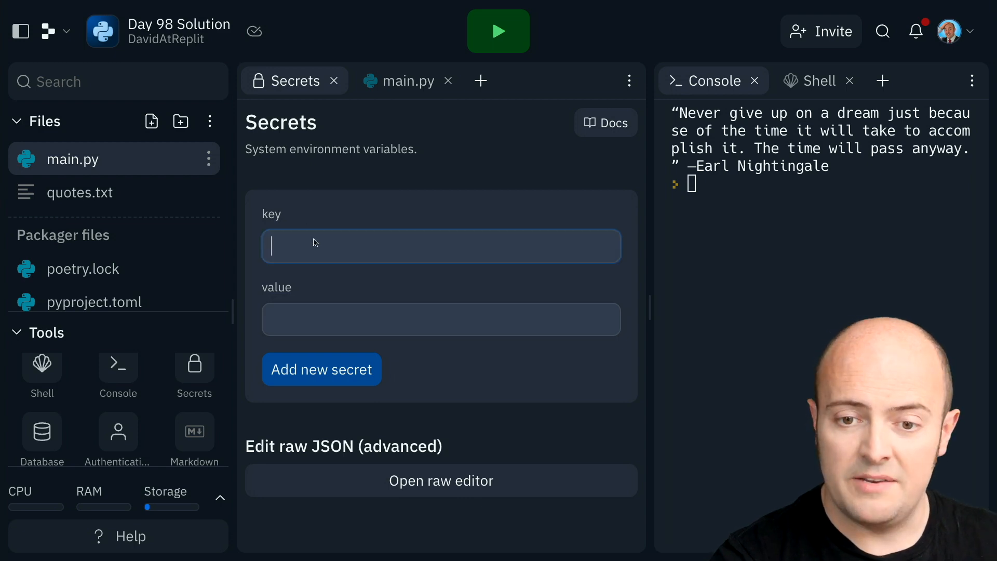
type("mailPass")
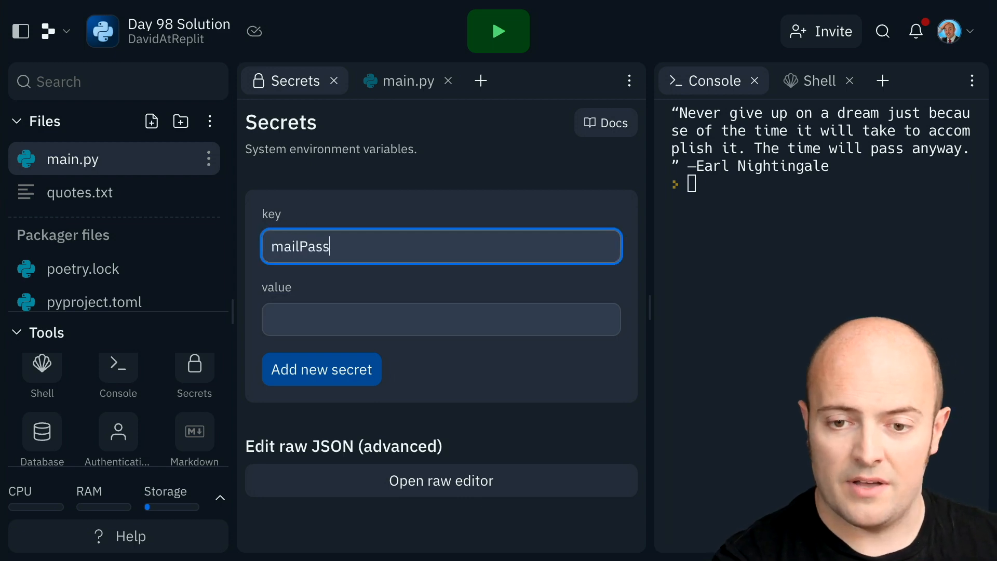
left_click(321, 369)
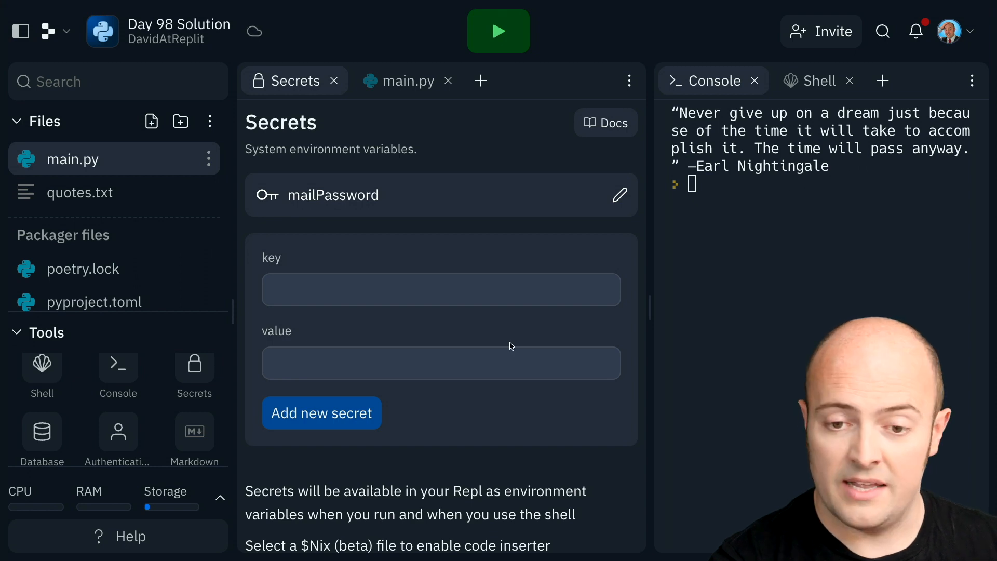
type("mailUsername")
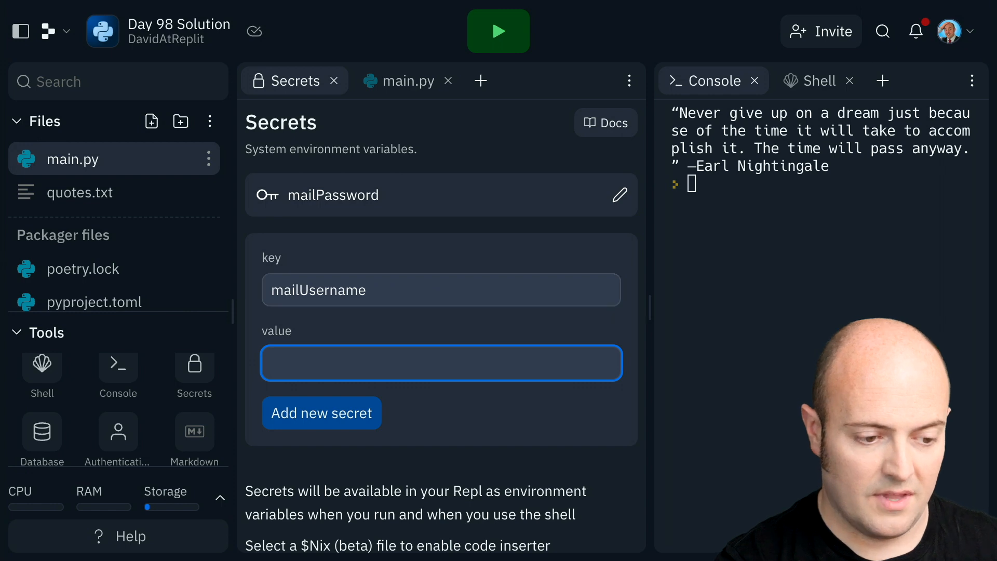
type("david.morgan")
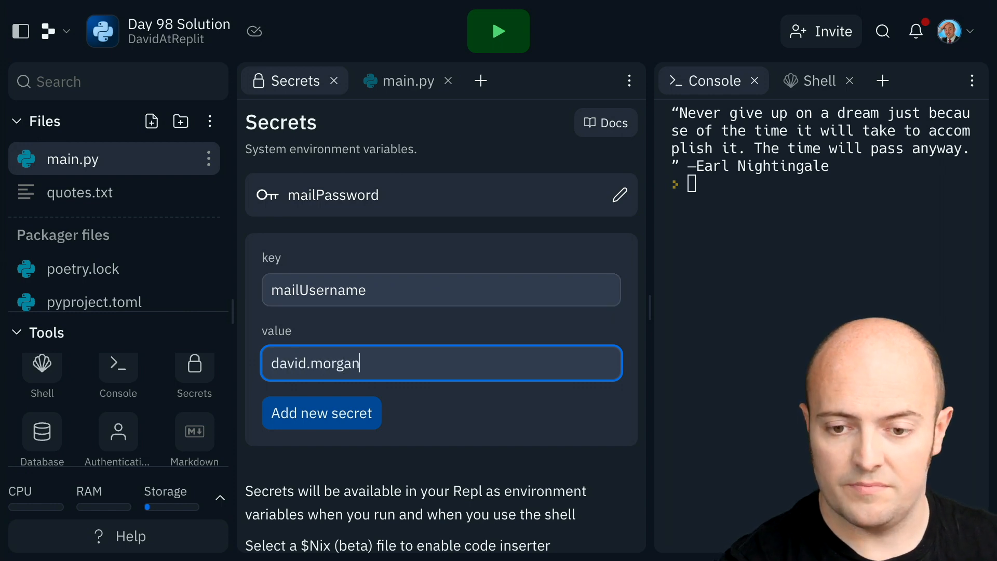
left_click(321, 412)
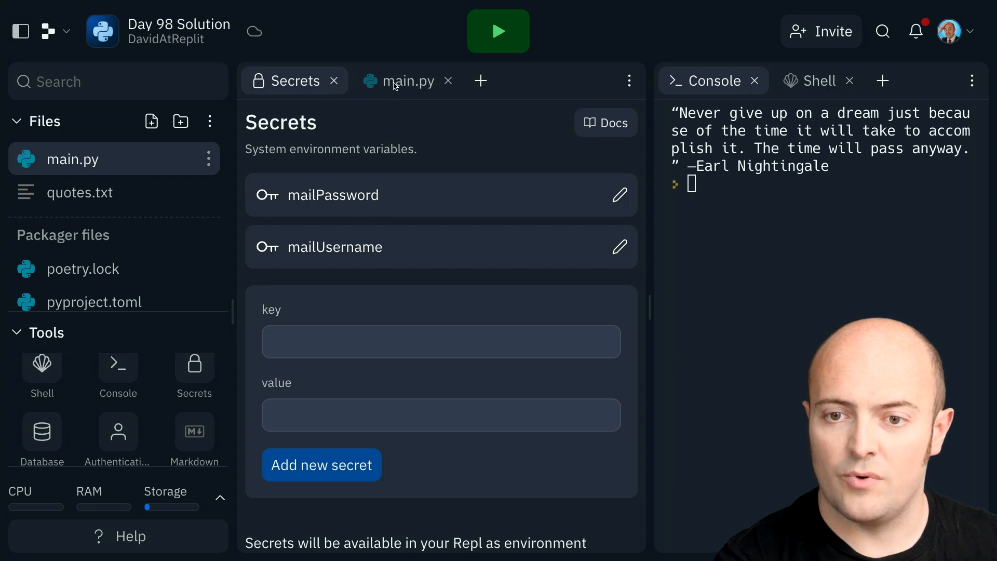
Insert the Secrets snippet reading mailPassword via os.environ into main.py
left_click(407, 81)
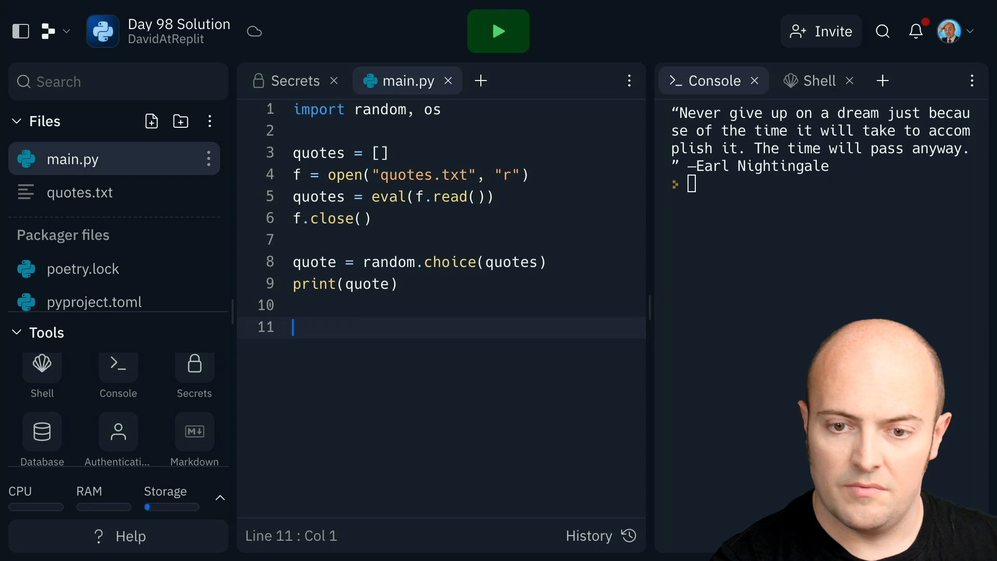
left_click(287, 81)
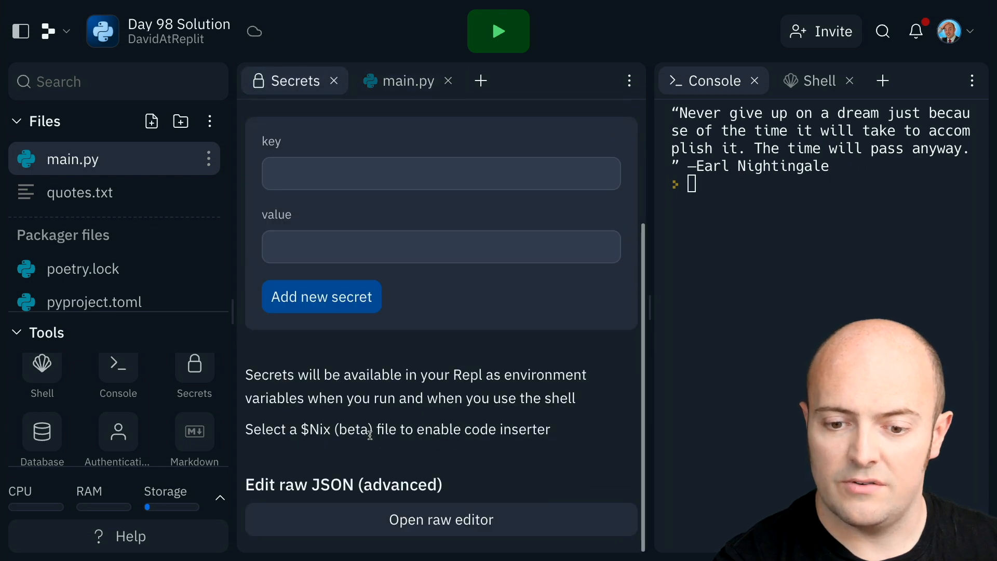
left_click(334, 81)
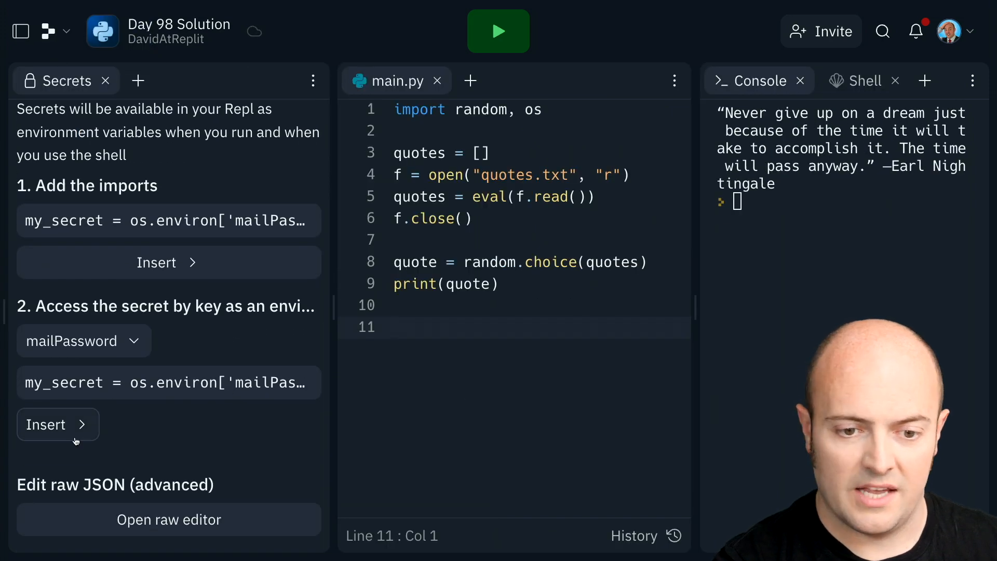
left_click(58, 424)
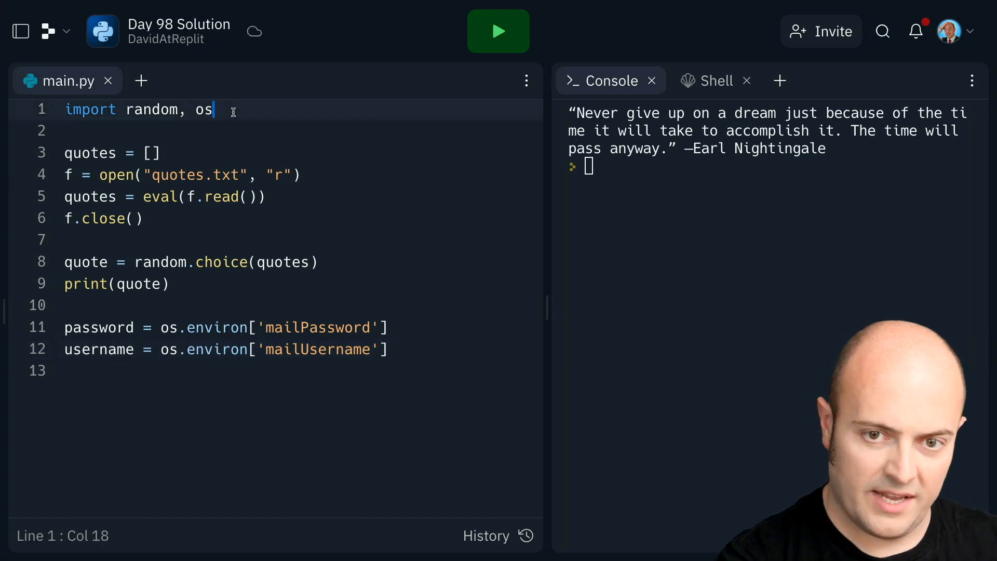
Import smtplib and add 'from email.mime.multipart import MIMEMultipart'
type(", smtplib")
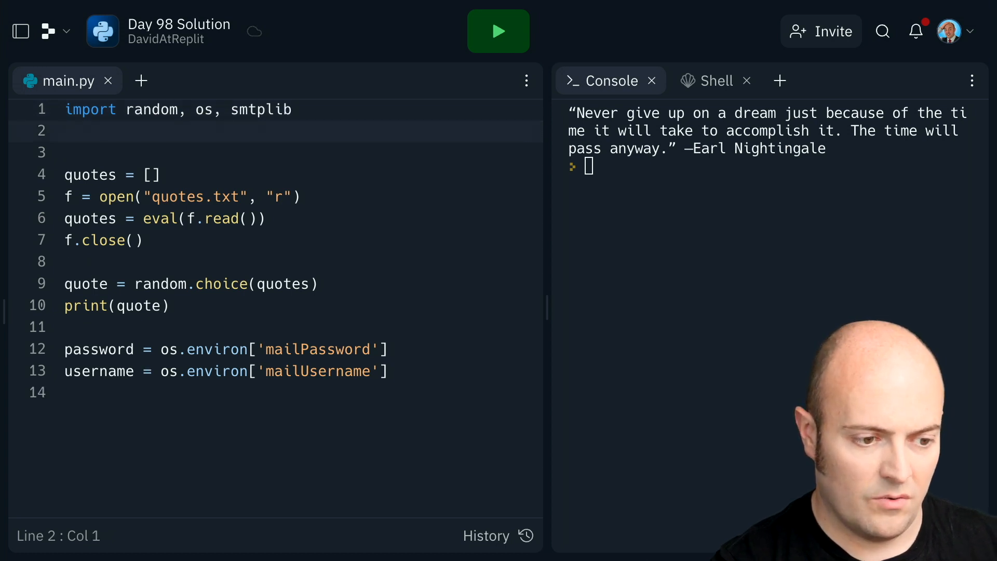
type("from email.mime.multipart import MIMEMultipart")
type("from email.mime.text import MIMEText")
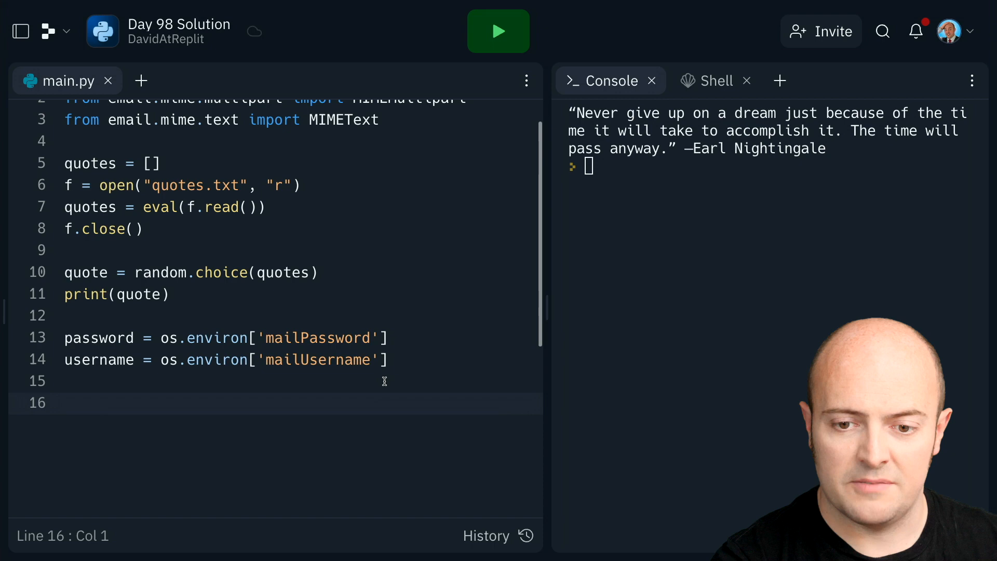
Define sendMail(quote) with server = "smtp.gmail.com" and port = 587
type("def sendMail")
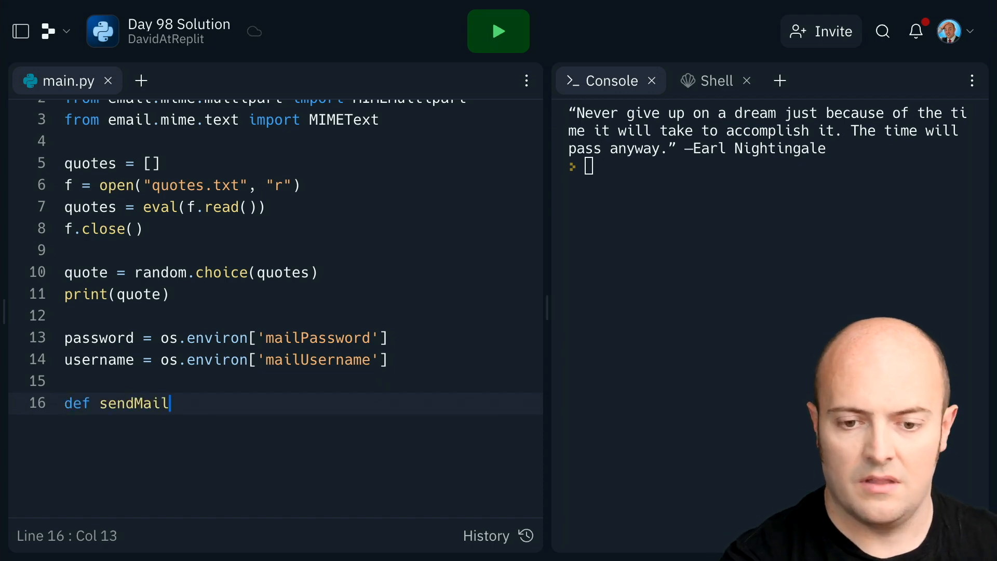
type("(quote):")
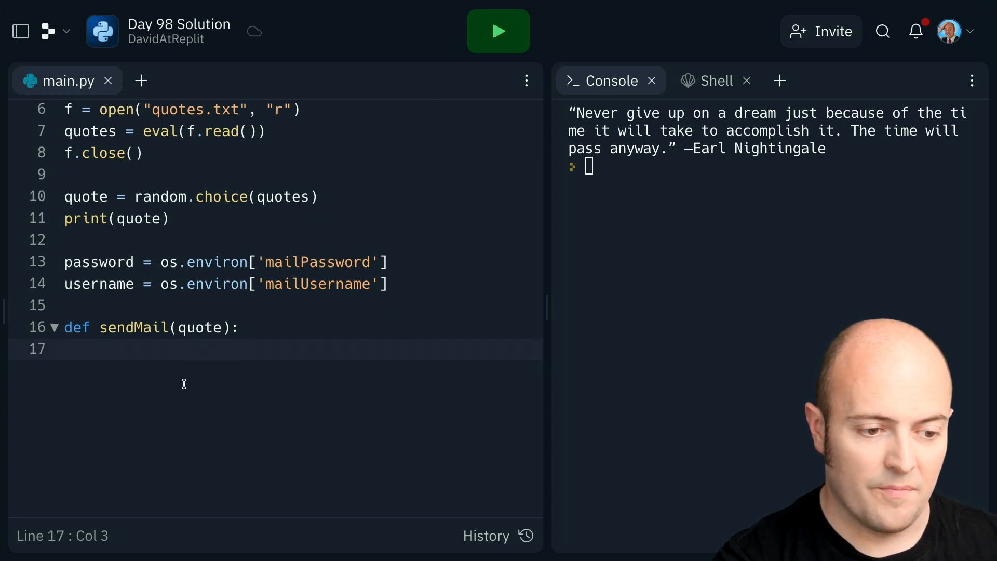
type("s")
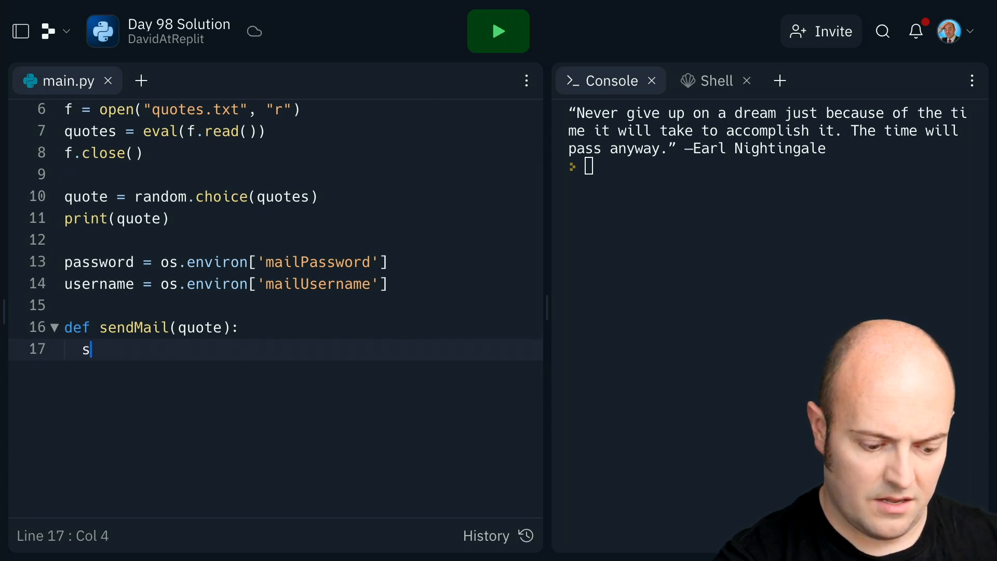
type("erver = \"smtp\"")
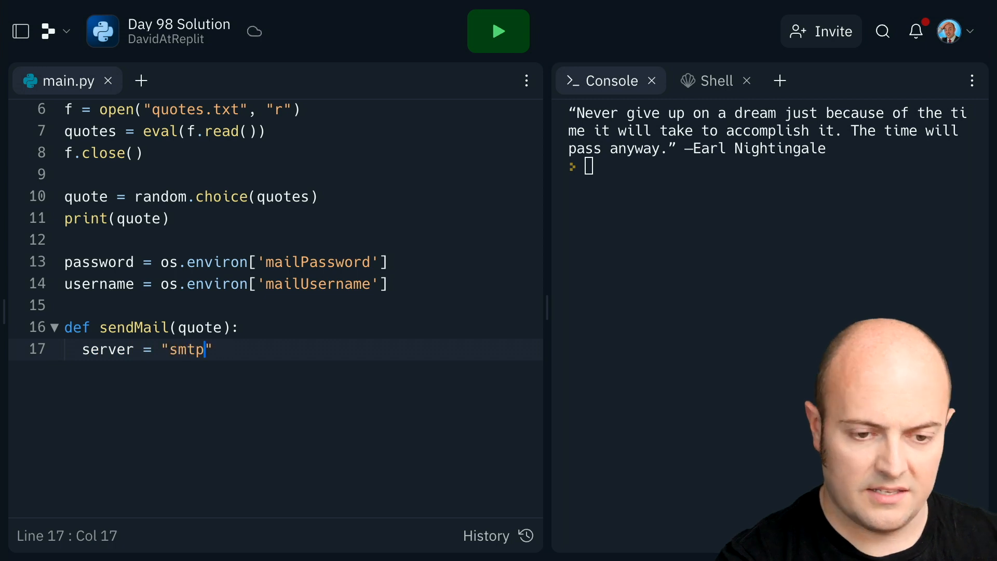
type(".gmail.com")
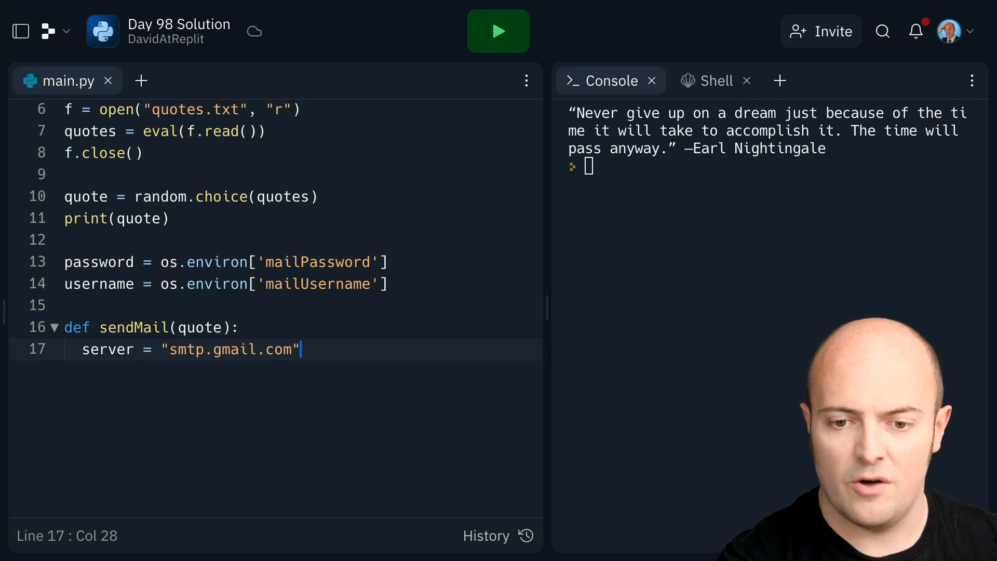
type("port")
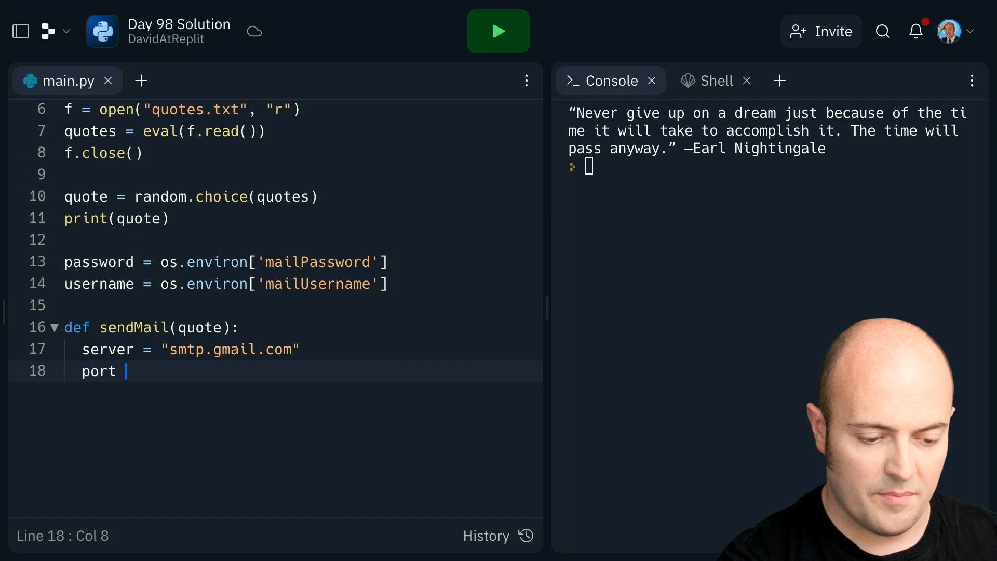
type("= 587")
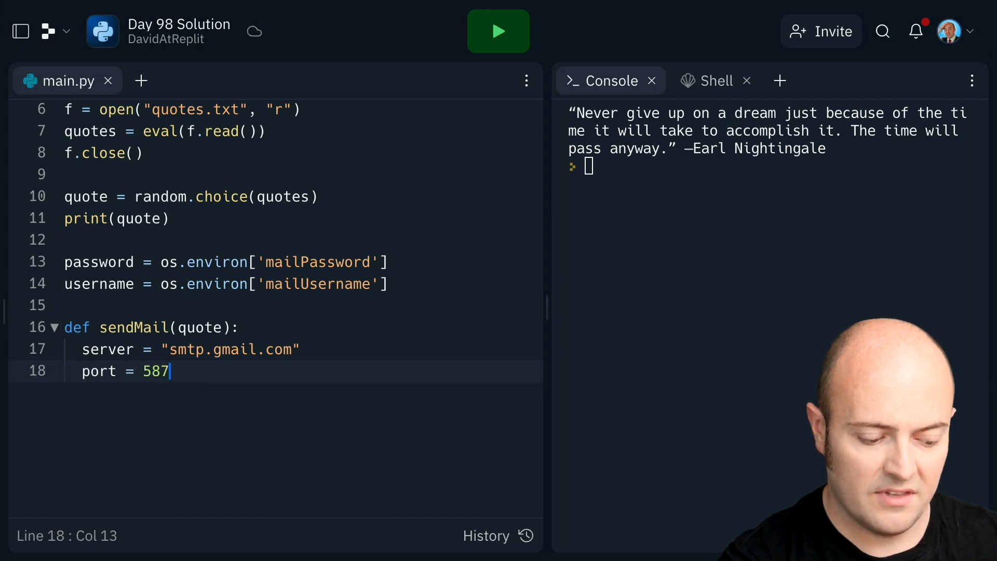
key("enter")
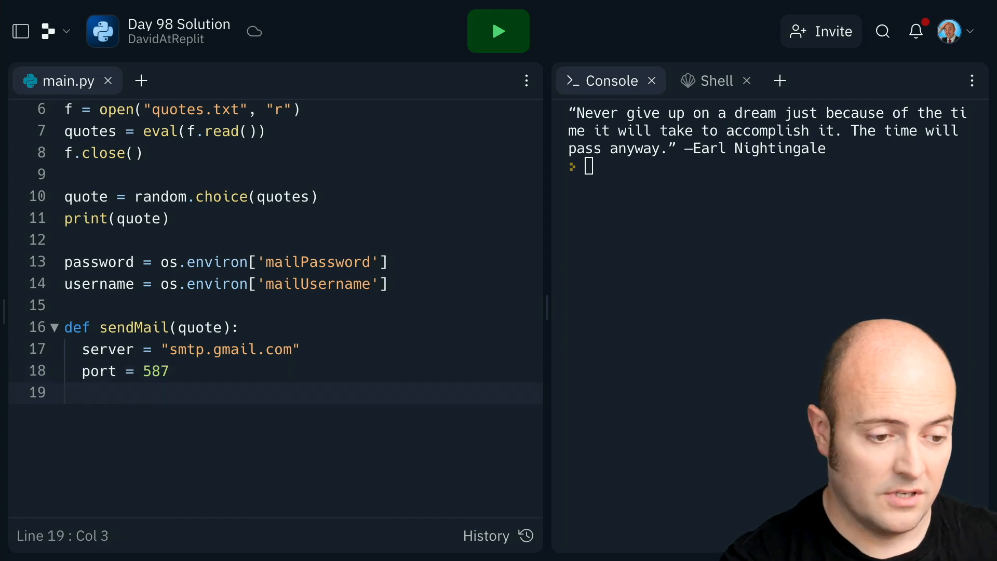
Create s = smtplib.SMTP(host=server, port=port), start TLS and log in with username and password
type("s =")
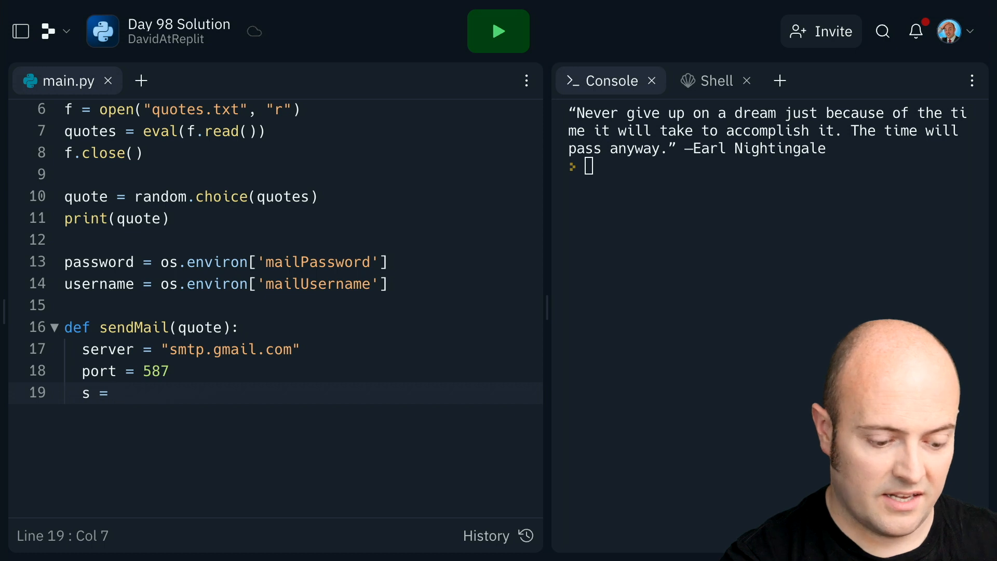
type("smtplib.")
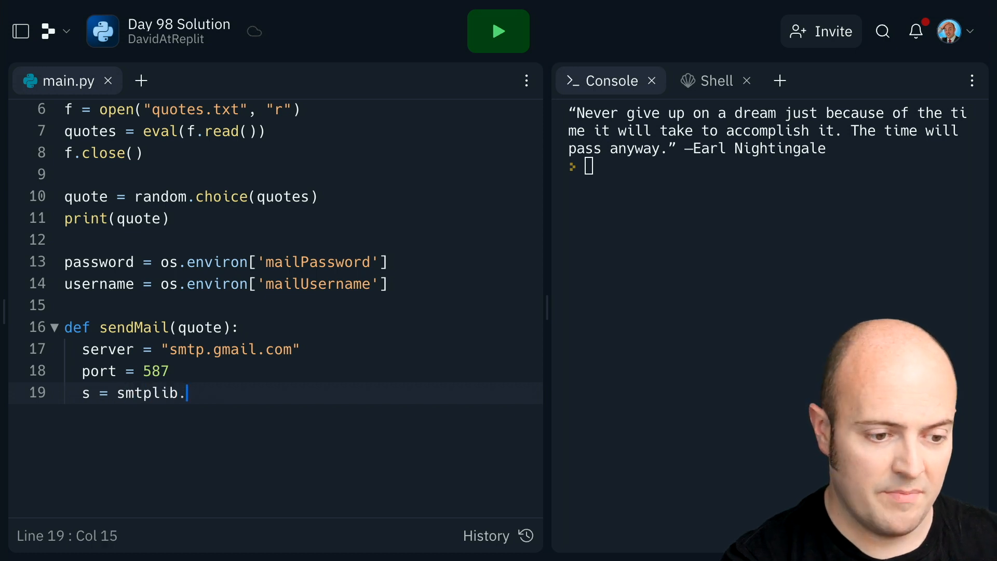
type("SMTP()")
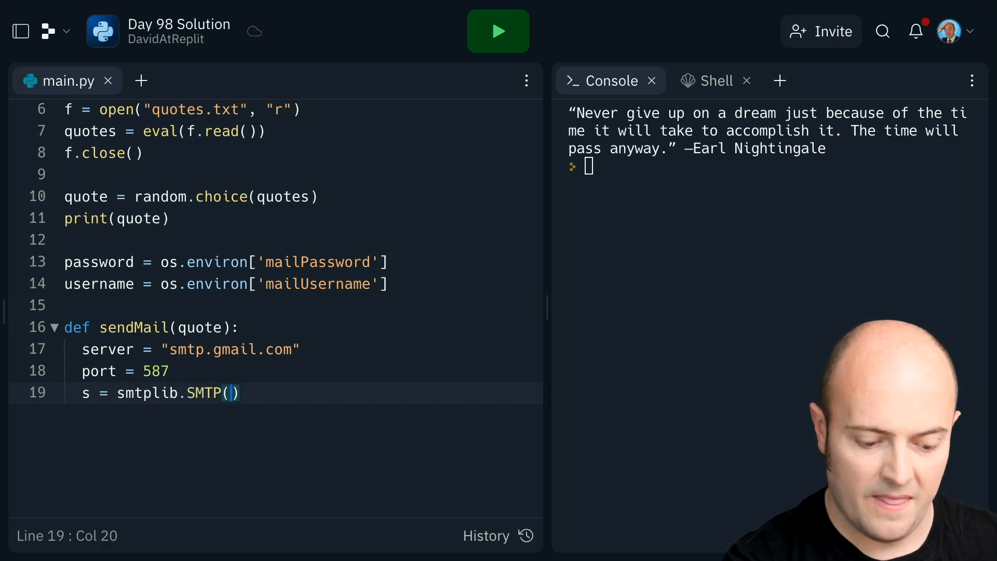
type("host=server,")
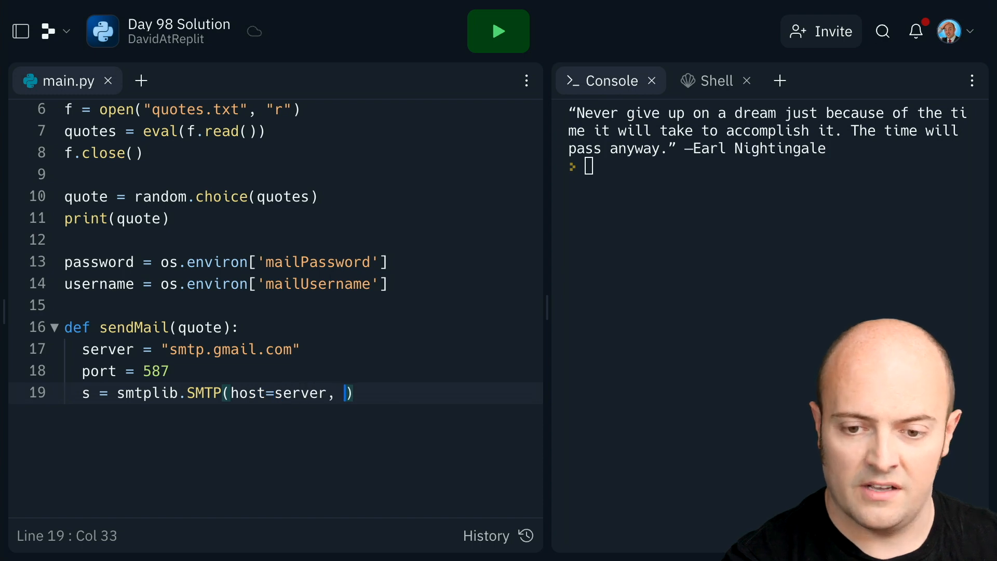
type("port=ppo")
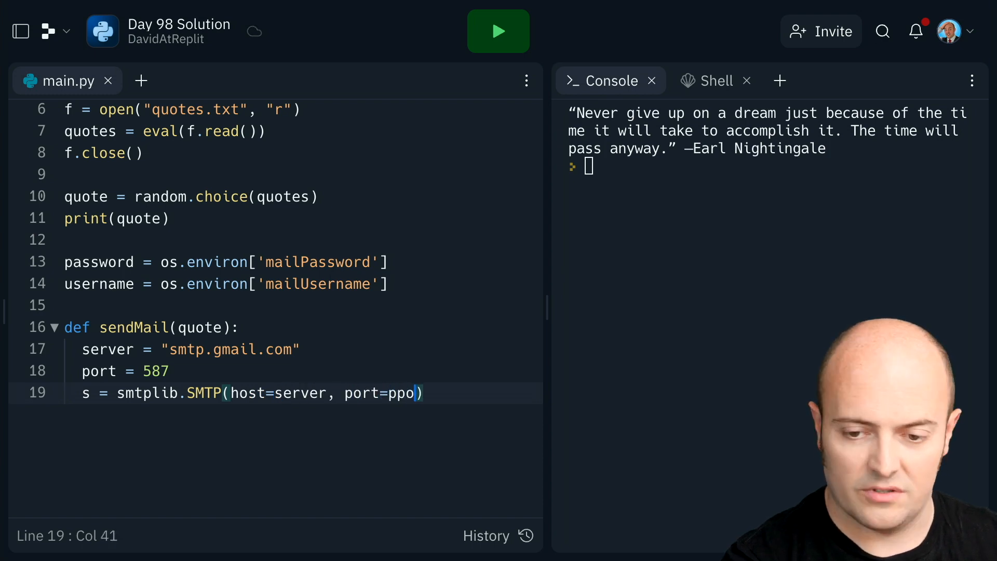
type("rt")
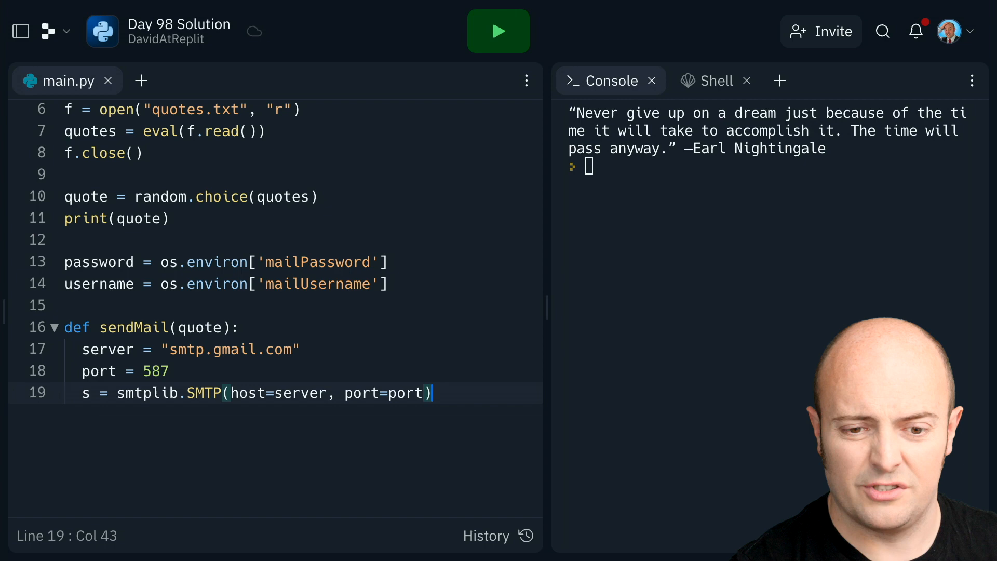
key("enter")
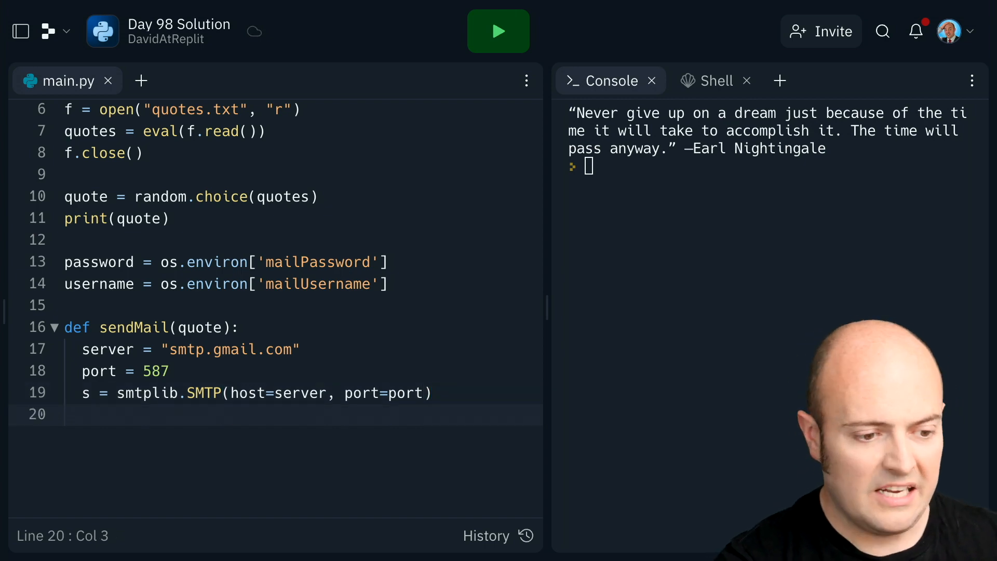
type("s.starttls()")
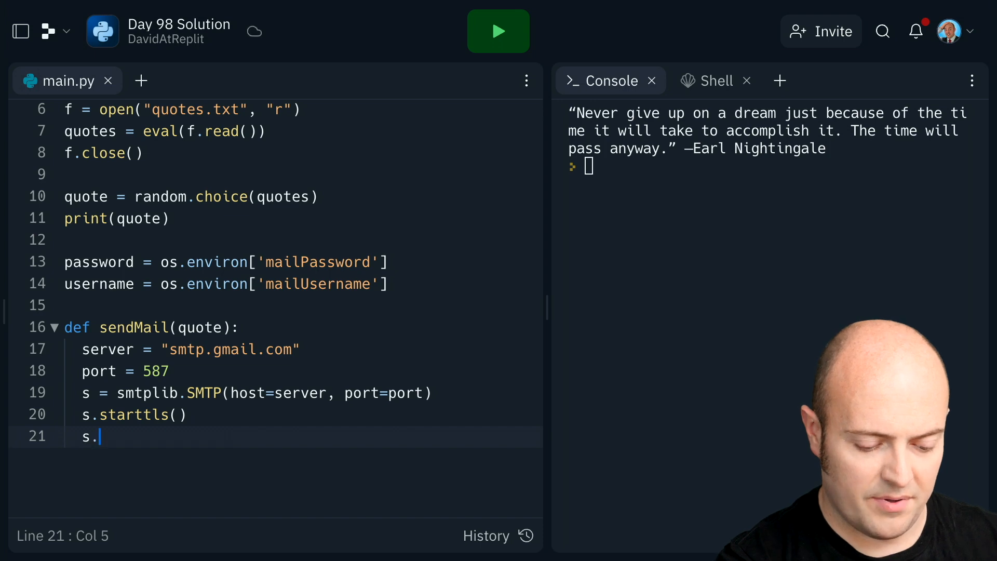
type("login(usern")
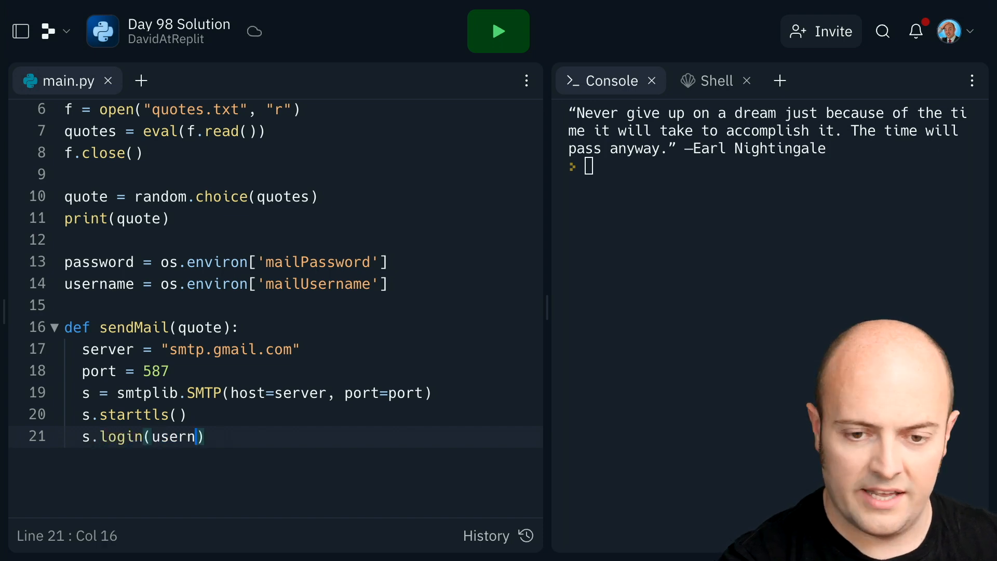
type("ame, password")
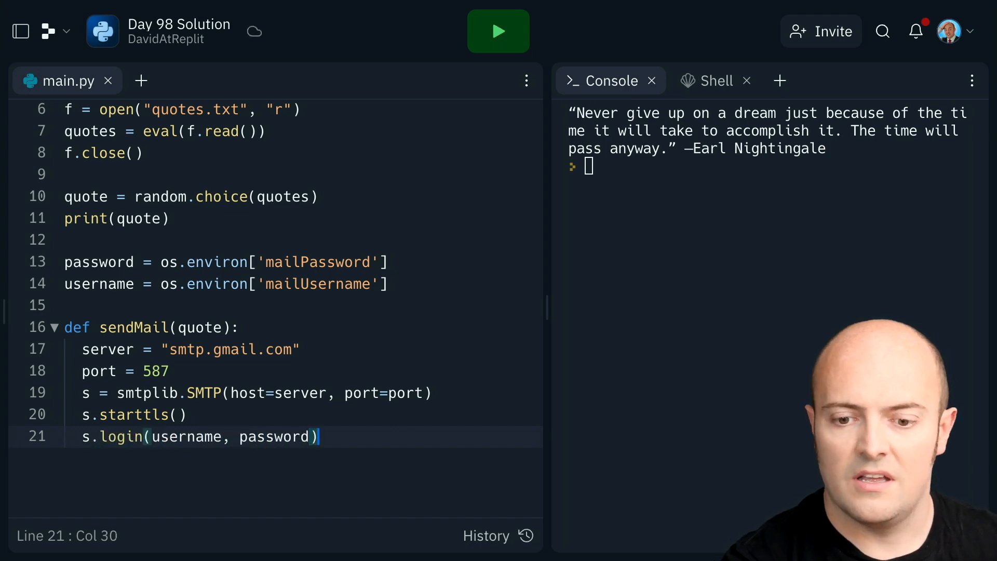
key("Enter")
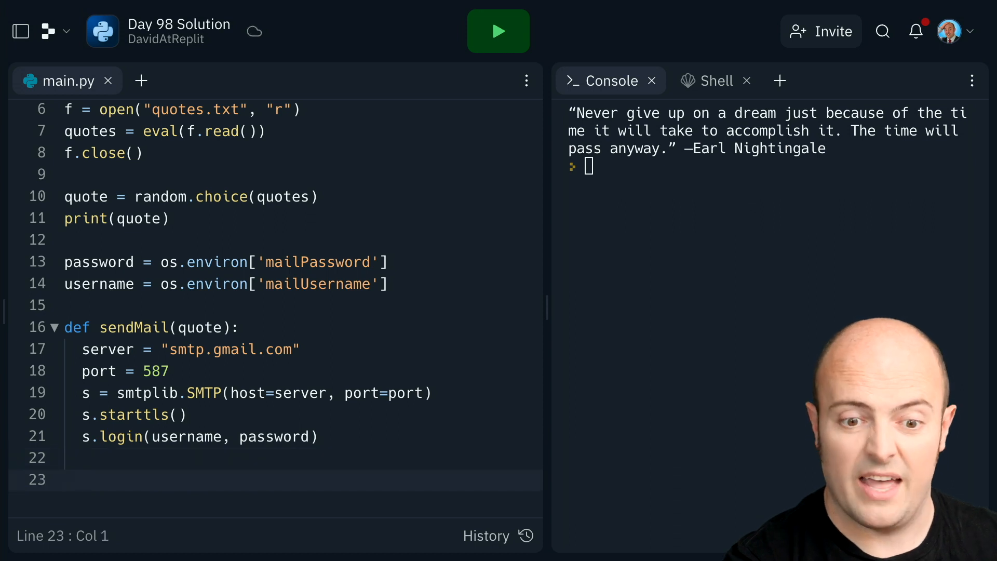
type("m")
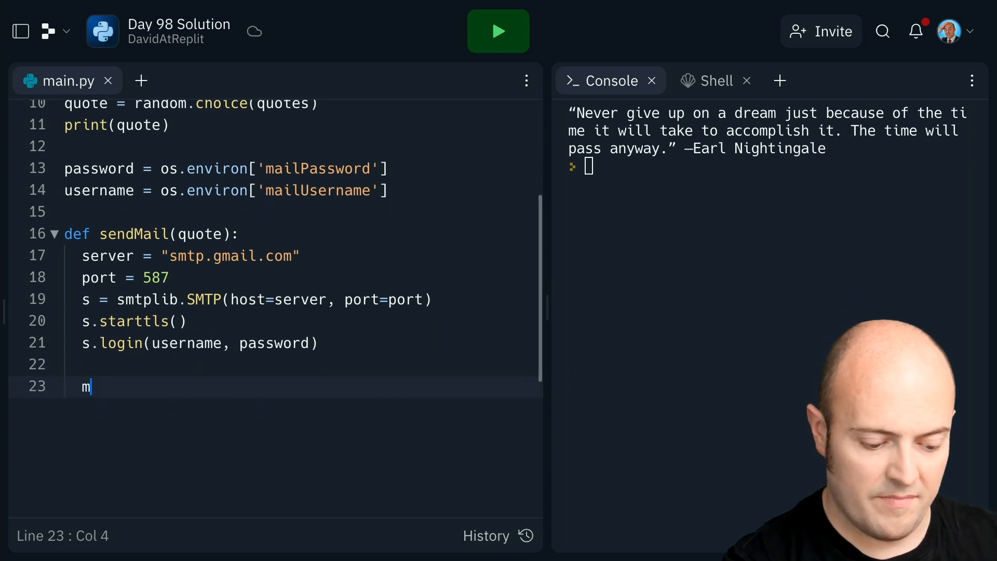
Create msg = MIMEMultipart() with To and From headers set to username
type("sg = MIMEMul")
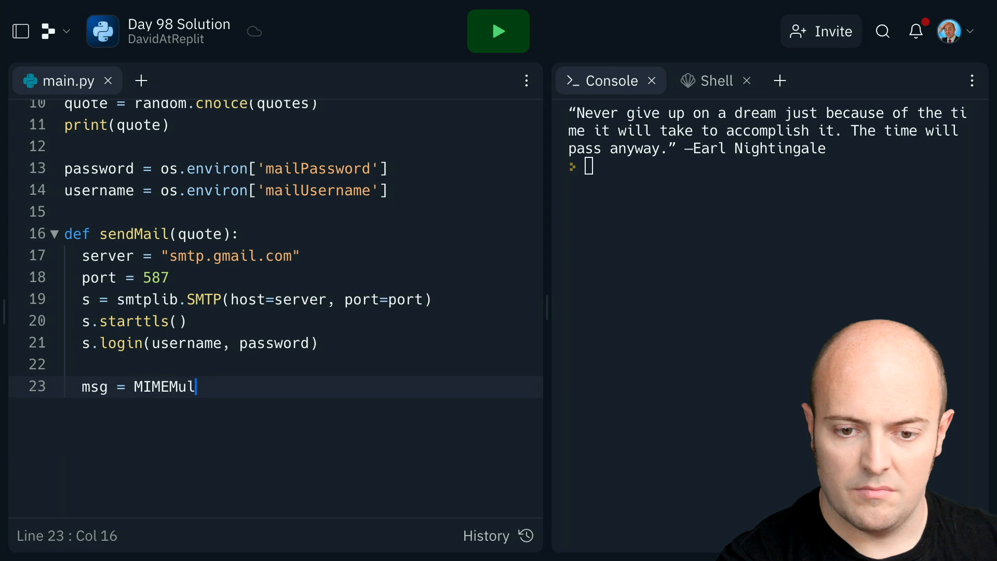
type("tipart()")
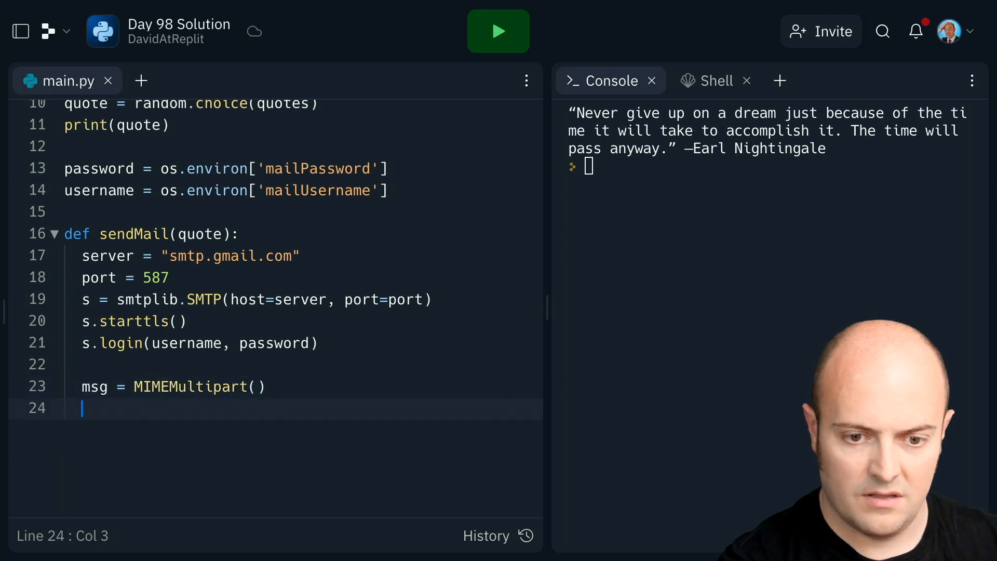
type("msg[\"T\"]")
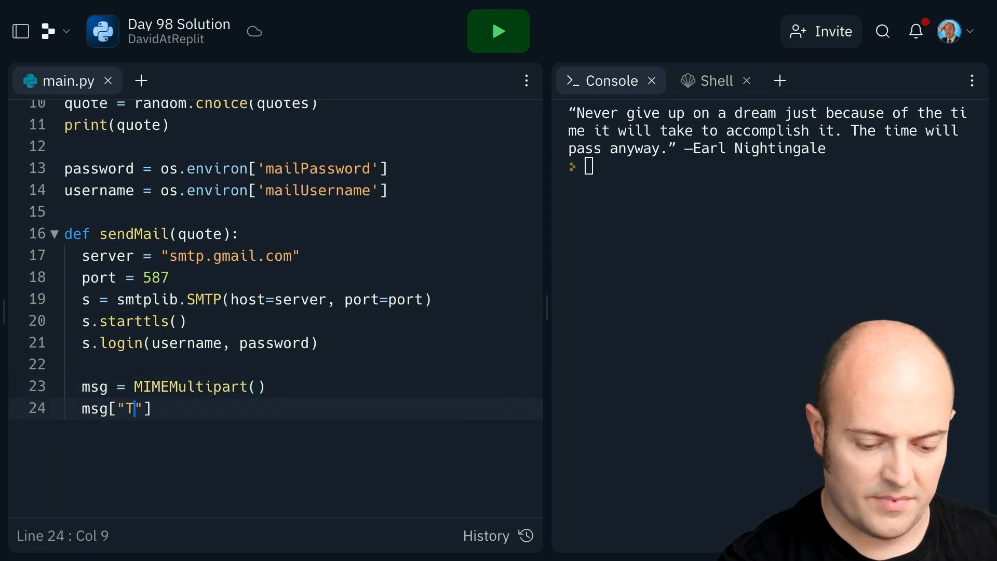
type("o")
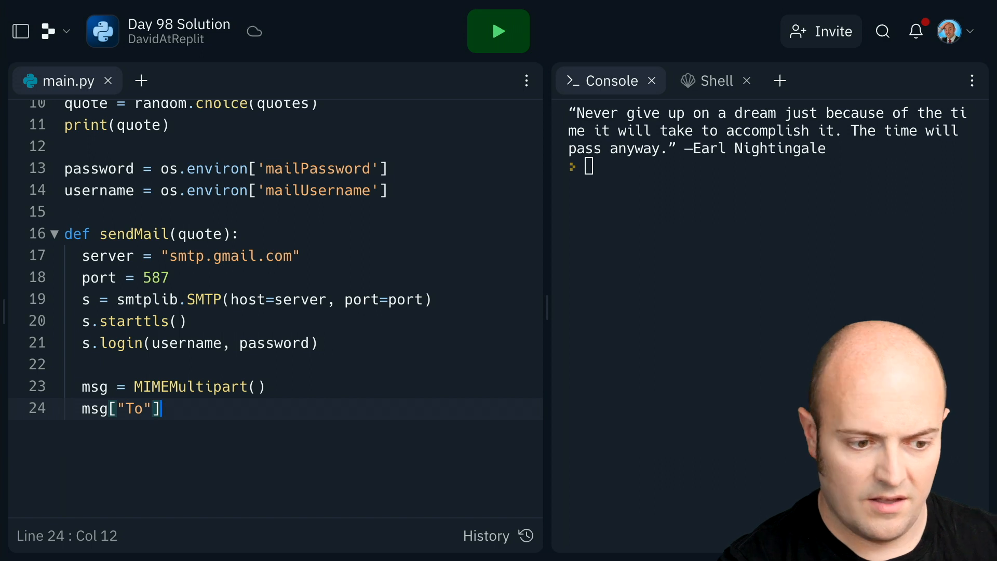
type("= u")
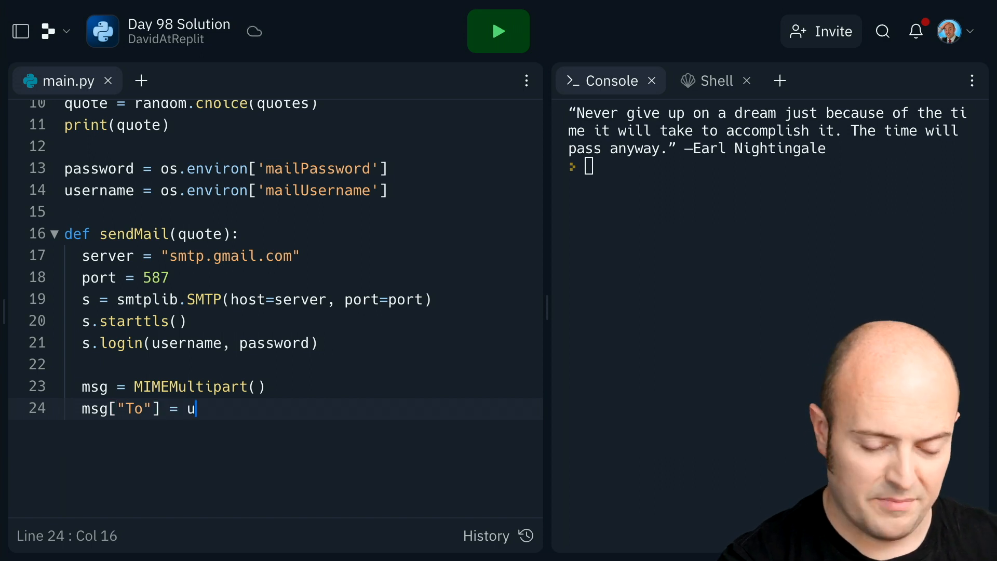
type("sername")
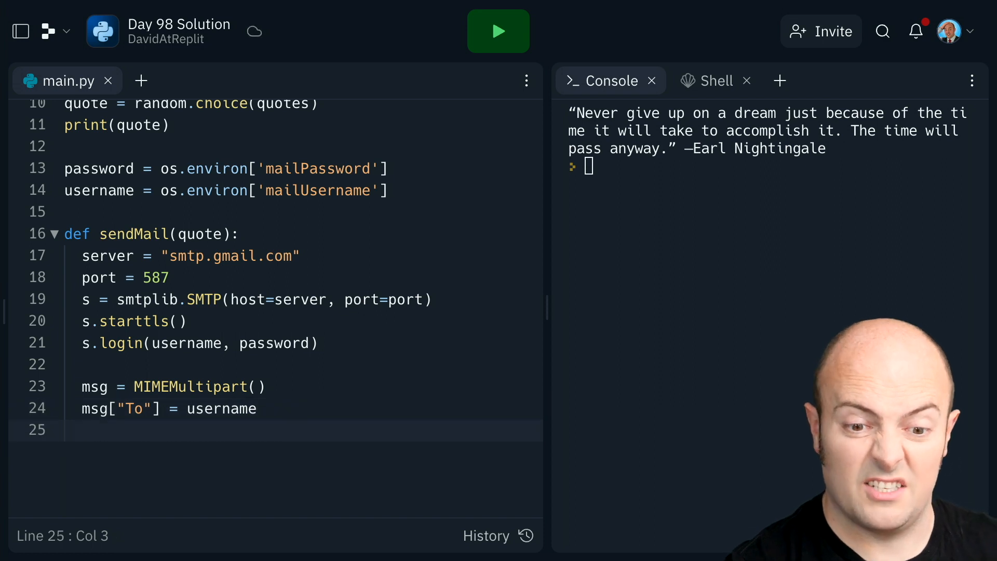
type("msg[\"From\"]")
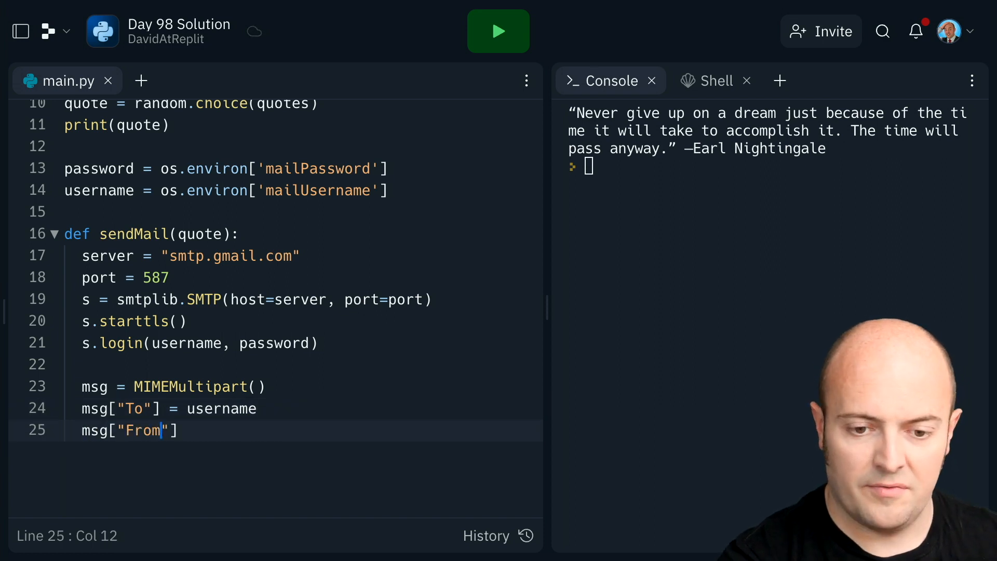
type("] = usernma")
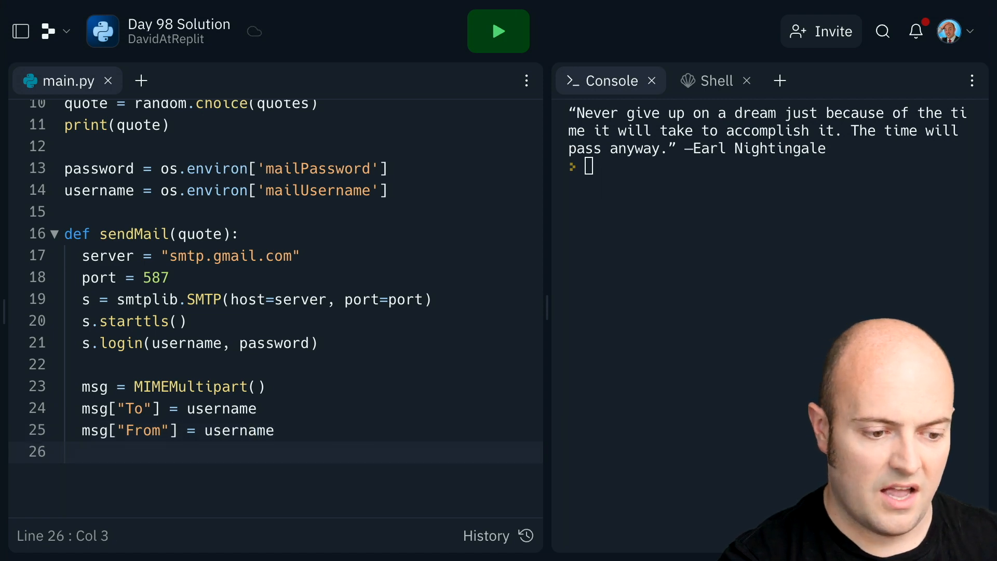
Set Subject to "Daily Inspiration" and attach MIMEText(quotes, 'html')
type("msg[]")
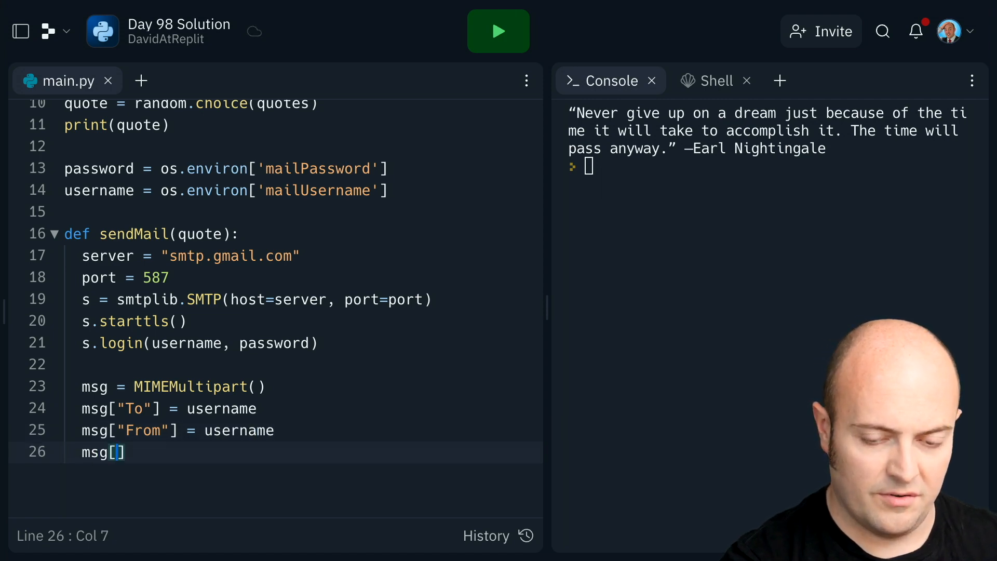
type("\"Subject\"] =")
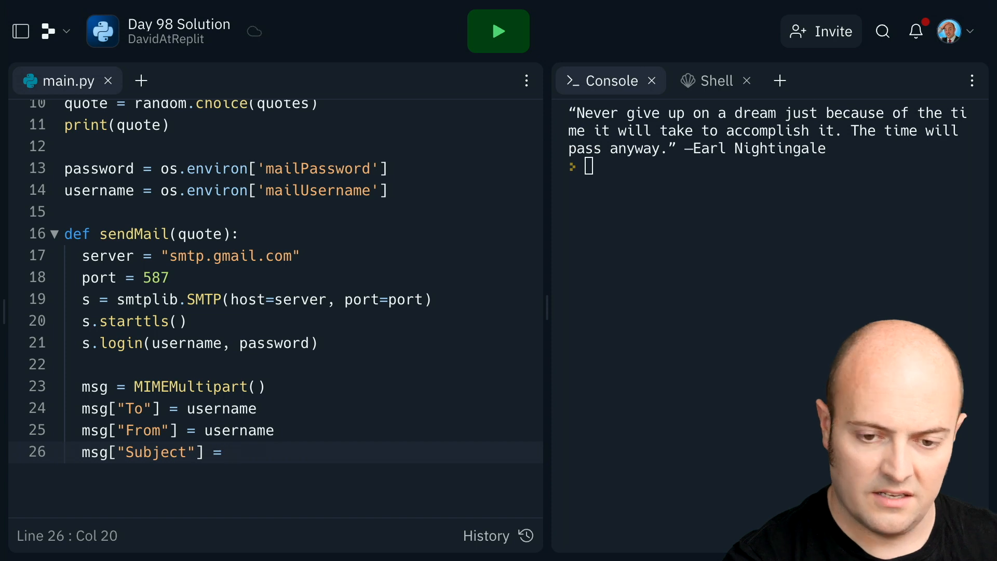
type("\"Daily Inspiration")
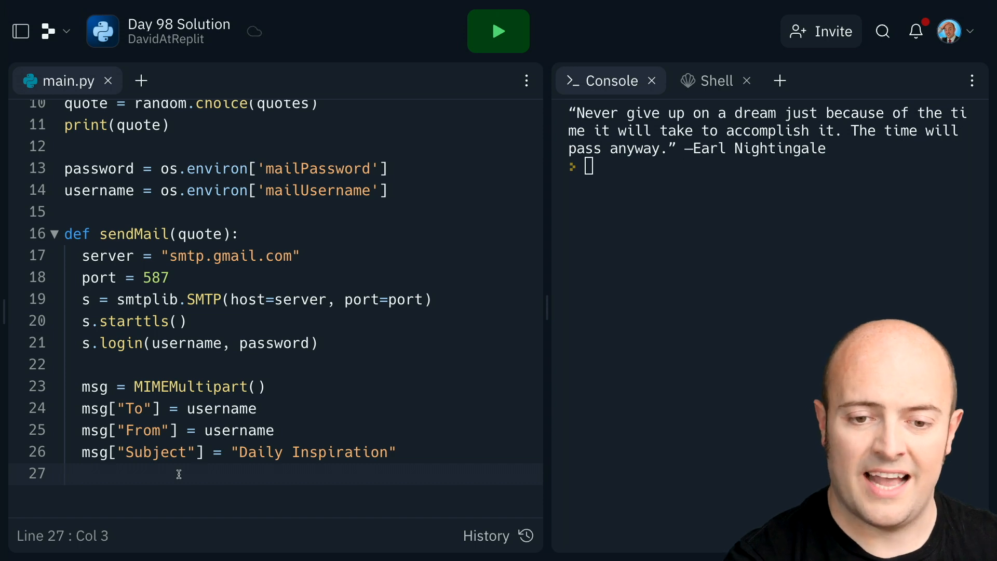
type("msg.attach(")
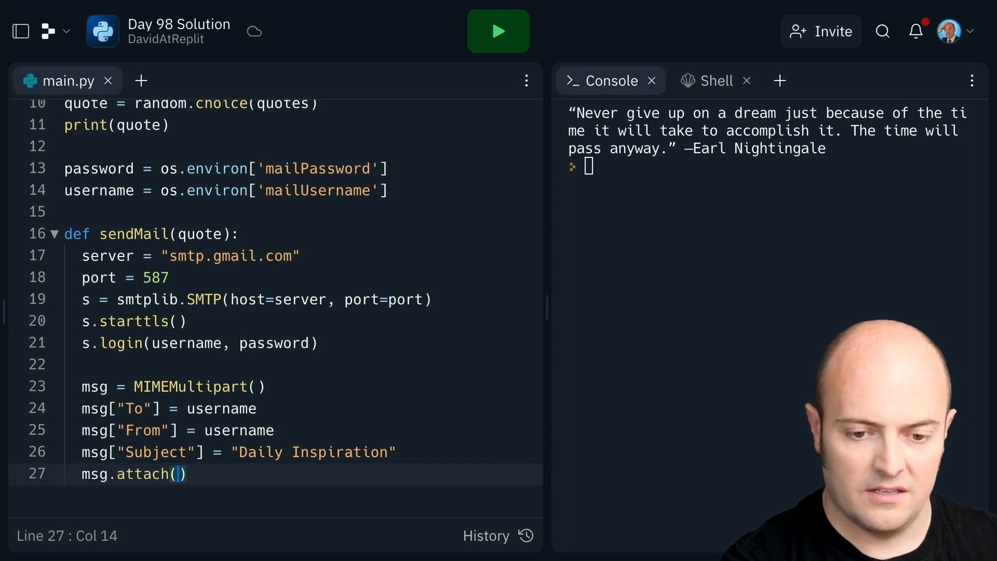
type("MIMETex")
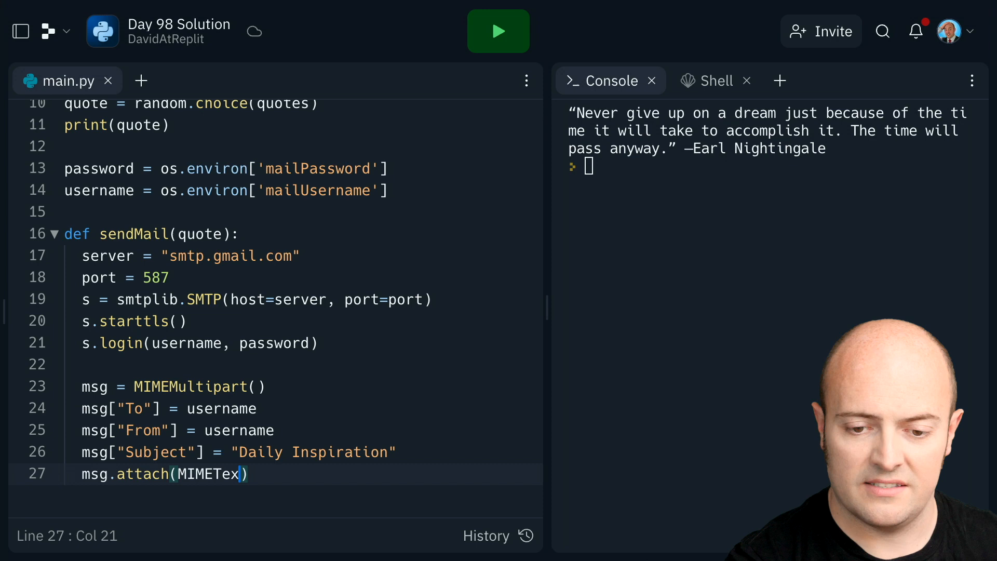
type("t()")
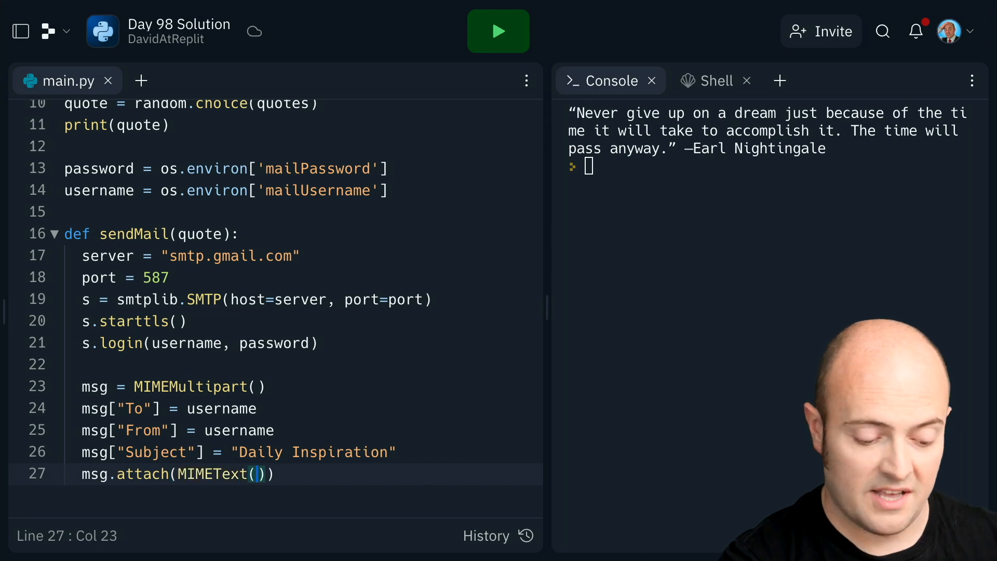
type("qu")
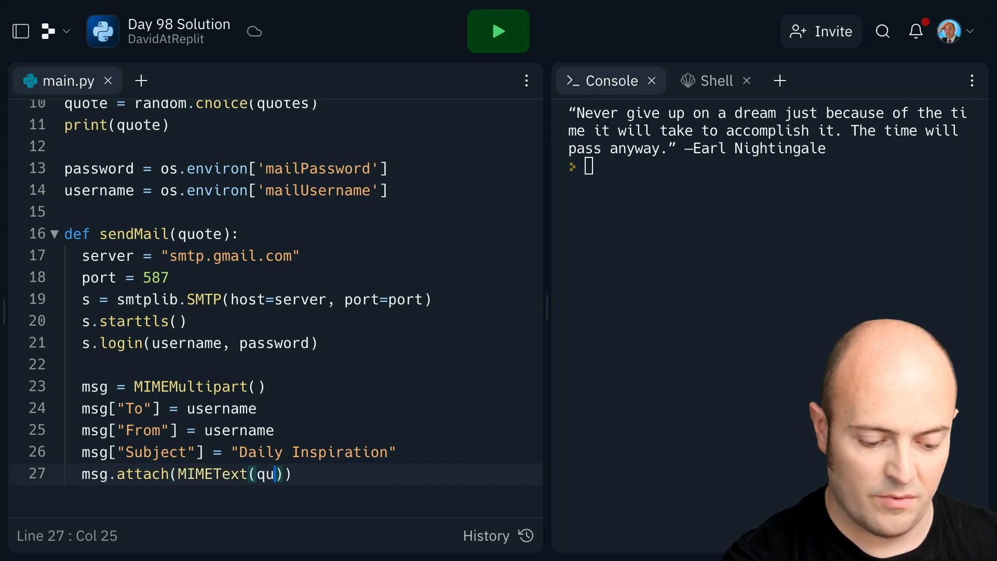
type("otes,")
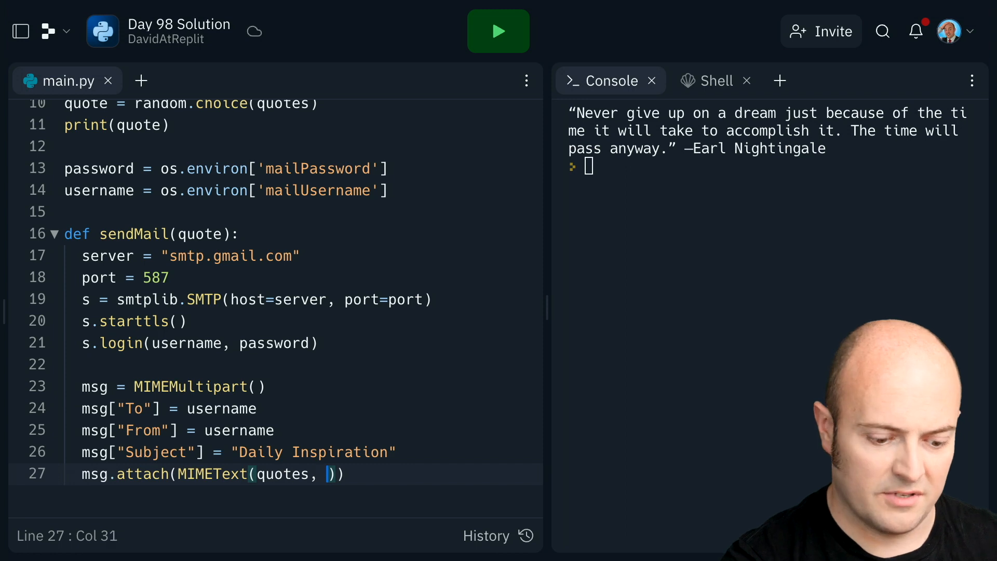
type("'html'")
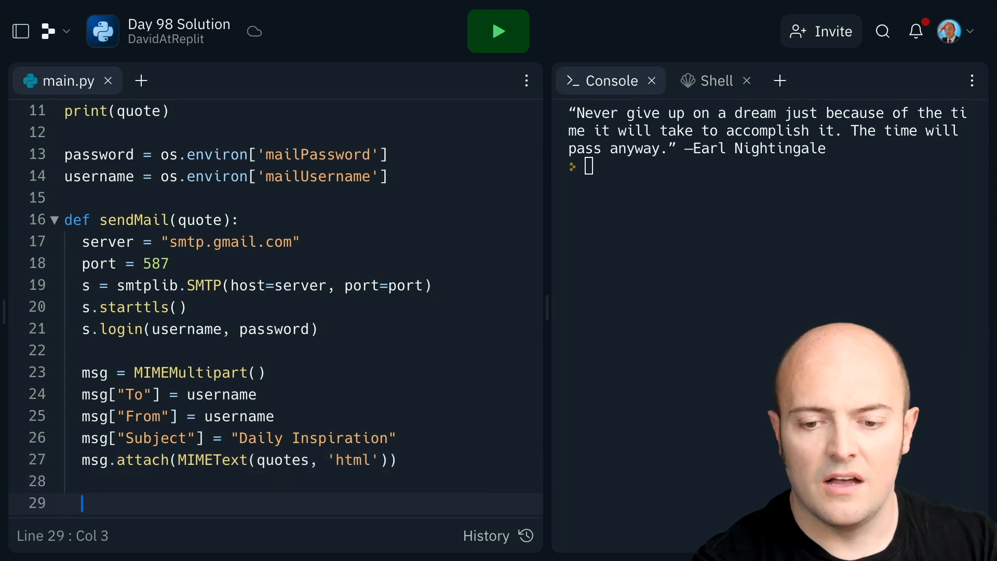
Add s.send_message(msg), del msg, call sendMail(quote) and run the script
type("s.send_message(msg")
type("del ms")
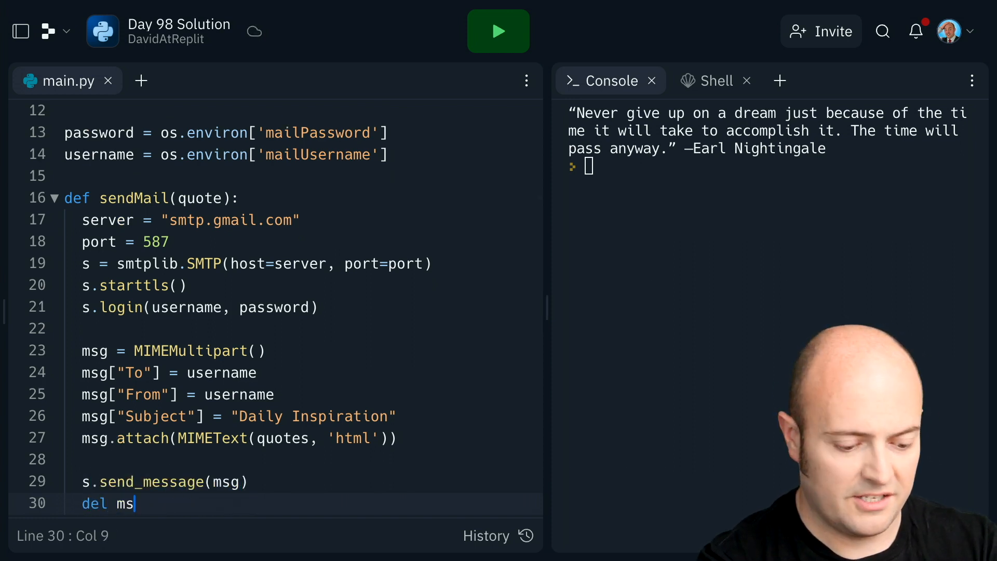
type("g")
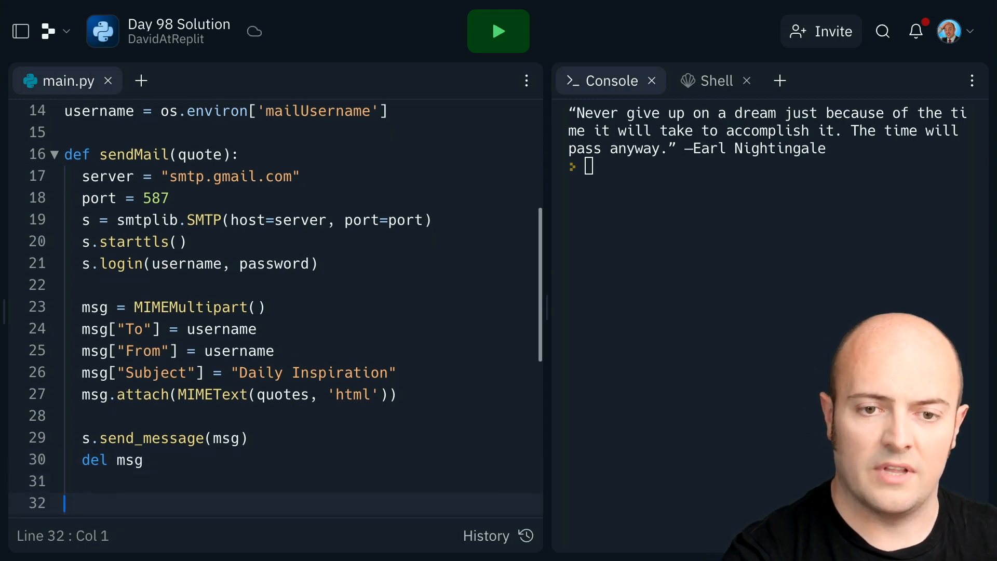
type("sendMail()")
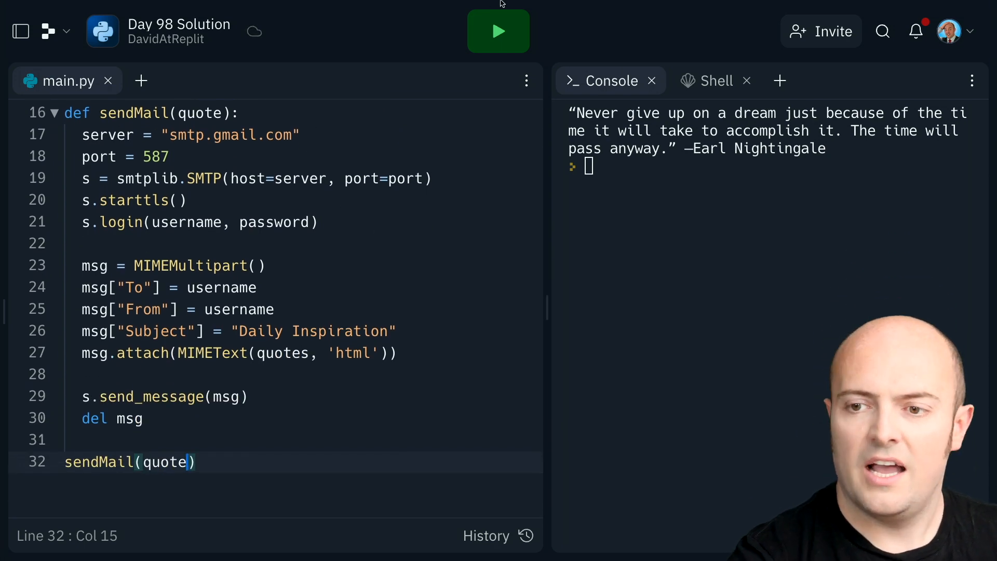
left_click(498, 32)
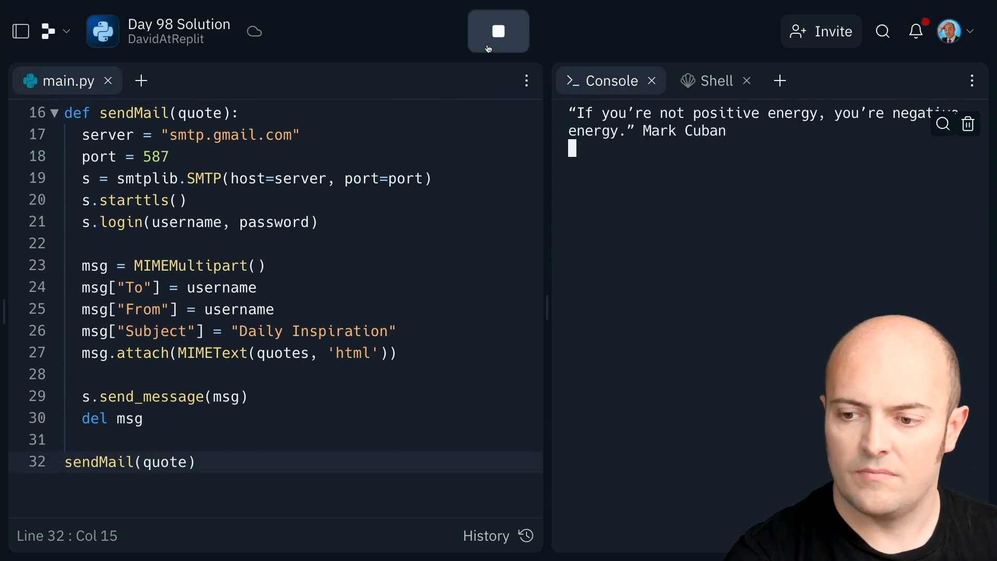
Review the SMTPAuthenticationError at the login line and select the message-building lines to disable
left_click(499, 31)
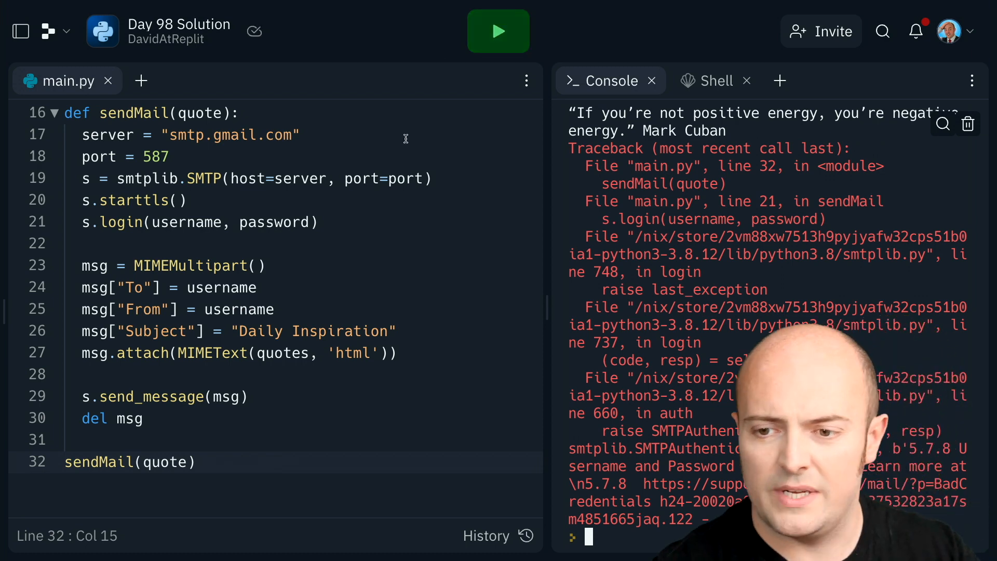
left_click(286, 222)
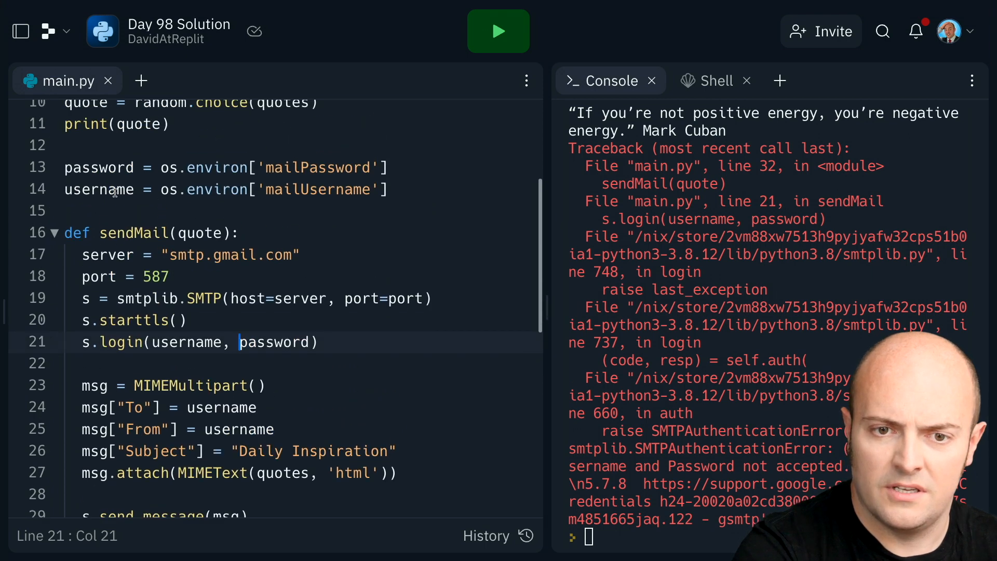
double_click(98, 190)
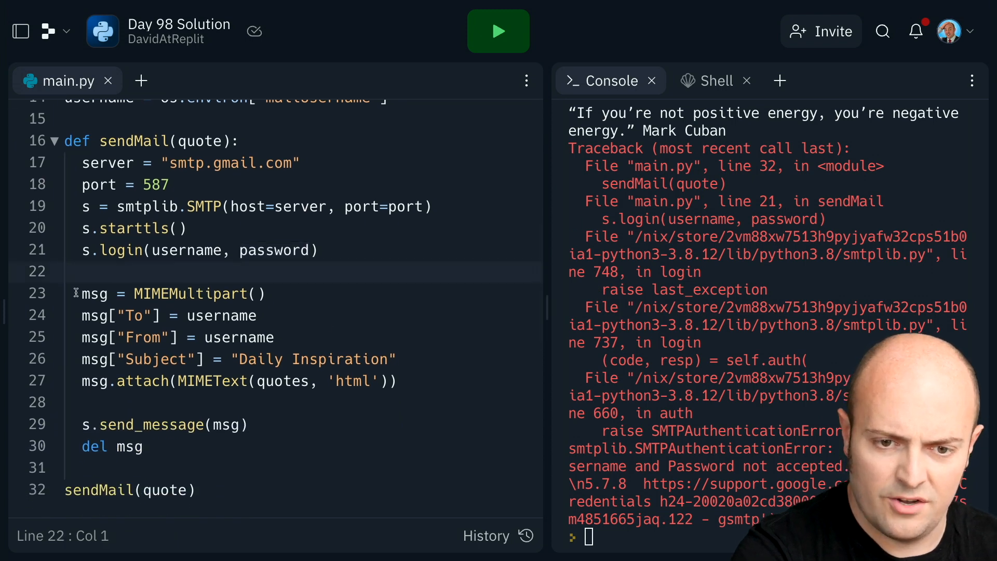
left_click_drag(74, 293, 251, 424)
type("\"\"\"")
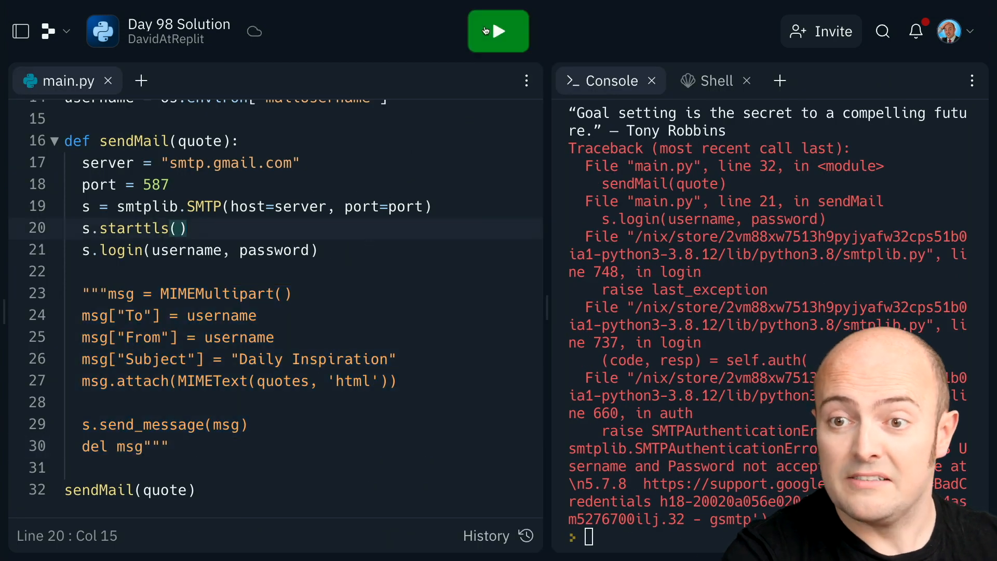
Remove the triple quotes around the msg block and rerun, hitting the list-has-no-encode AttributeError
left_click(498, 31)
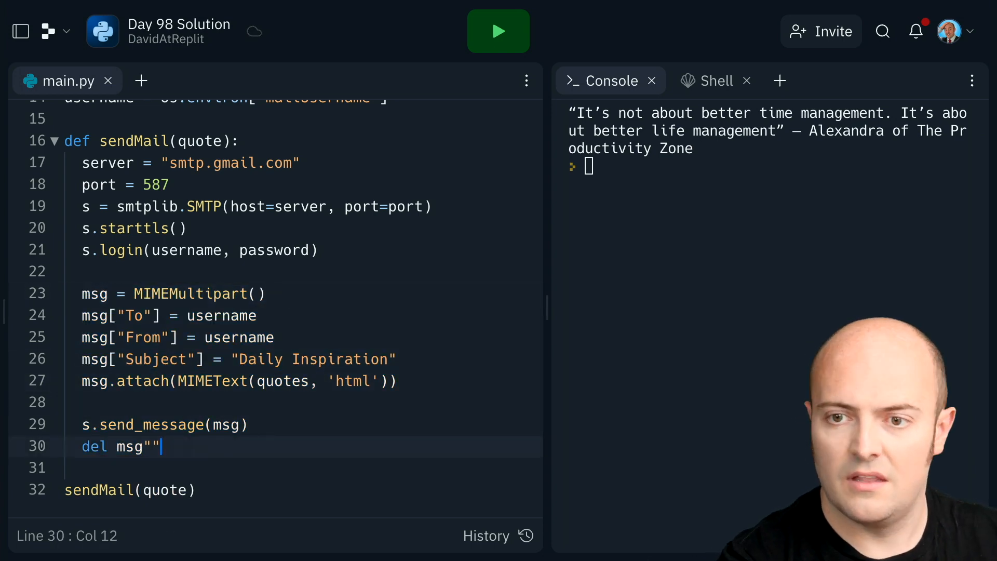
left_click(498, 30)
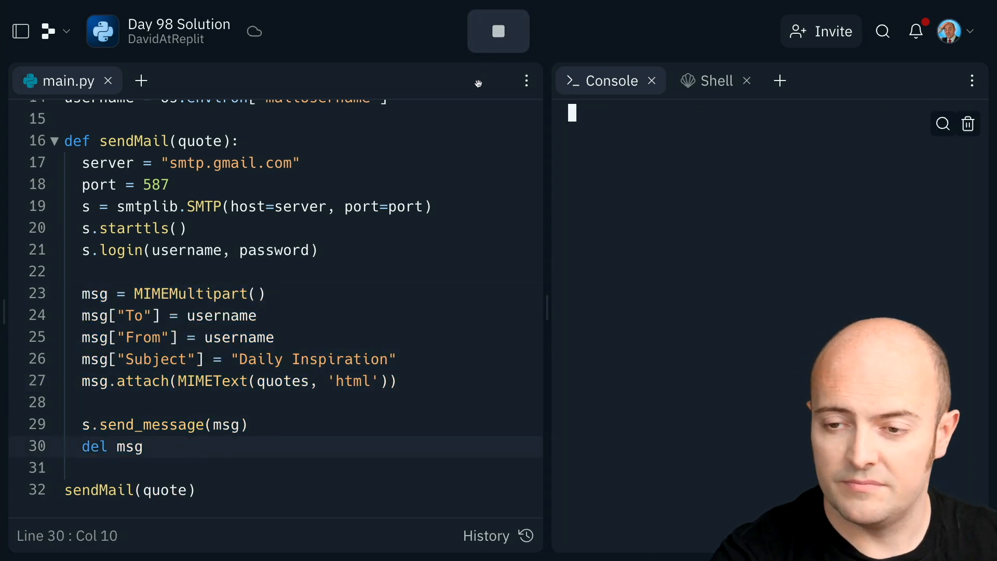
left_click(499, 30)
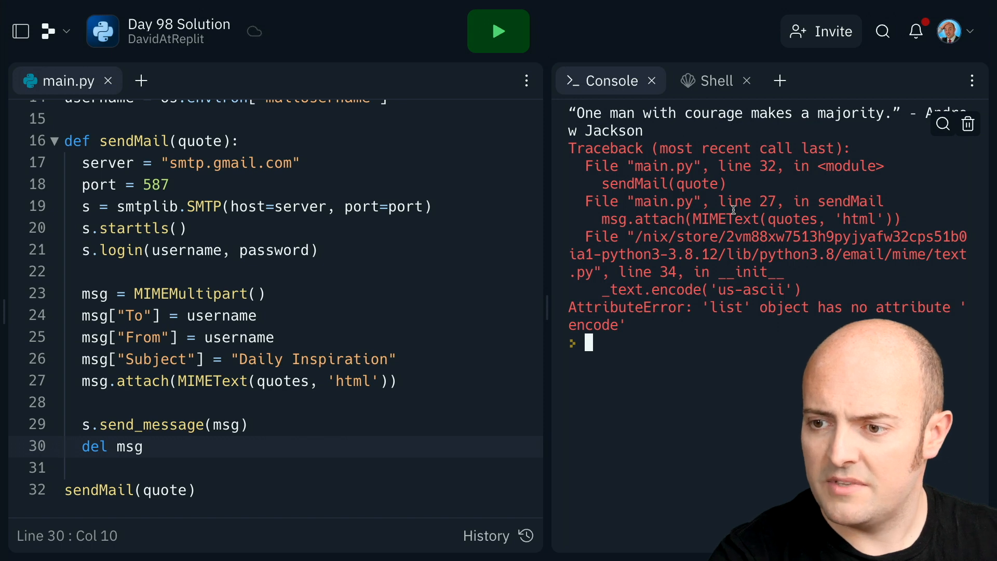
Change msg.attach to pass the single quote rather than the quotes list and rerun cleanly
left_click(257, 381)
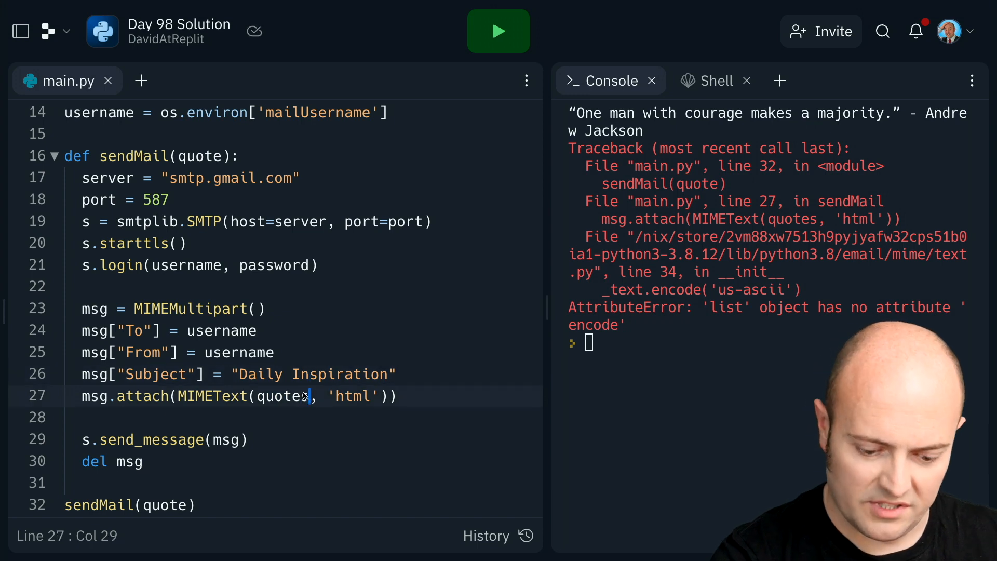
left_click(498, 30)
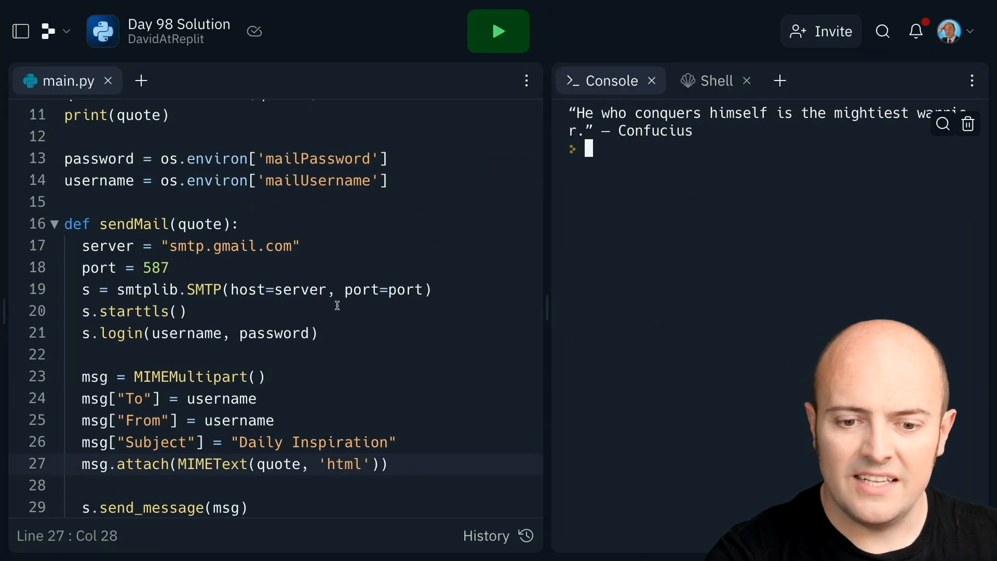
scroll("down", 3)
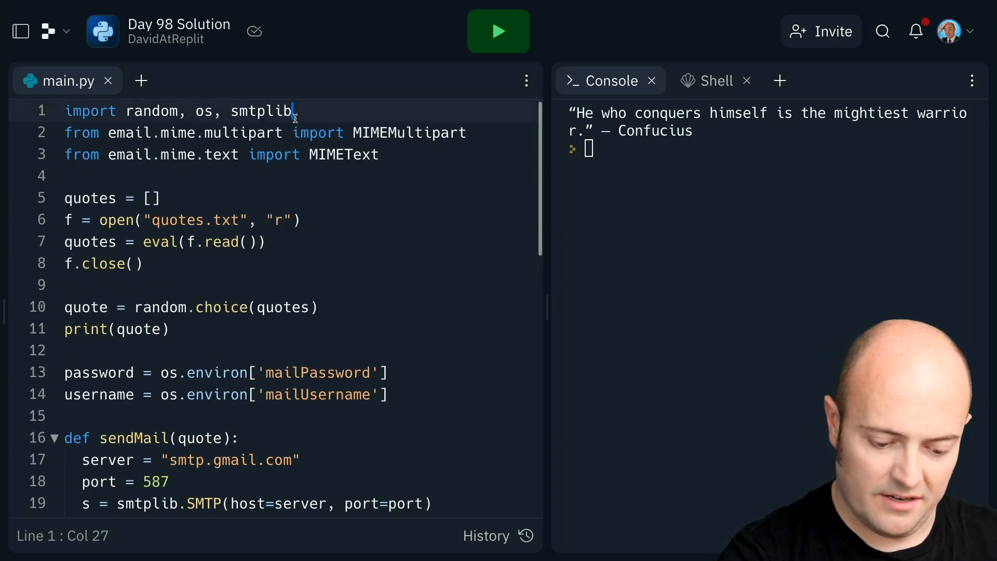
Extend line 1 to import schedule, time, random, os, smtplib
type(", schedule, tim")
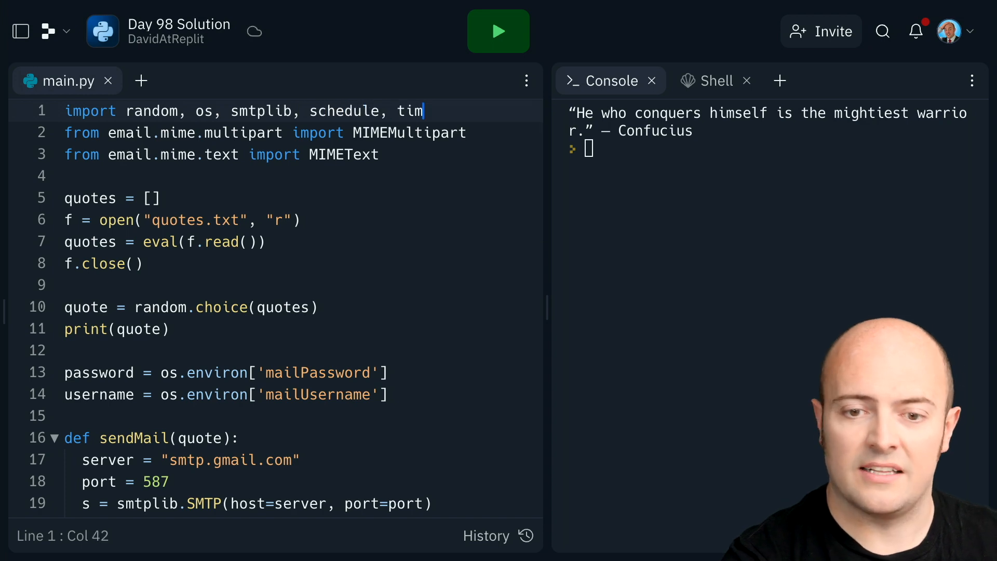
type("e")
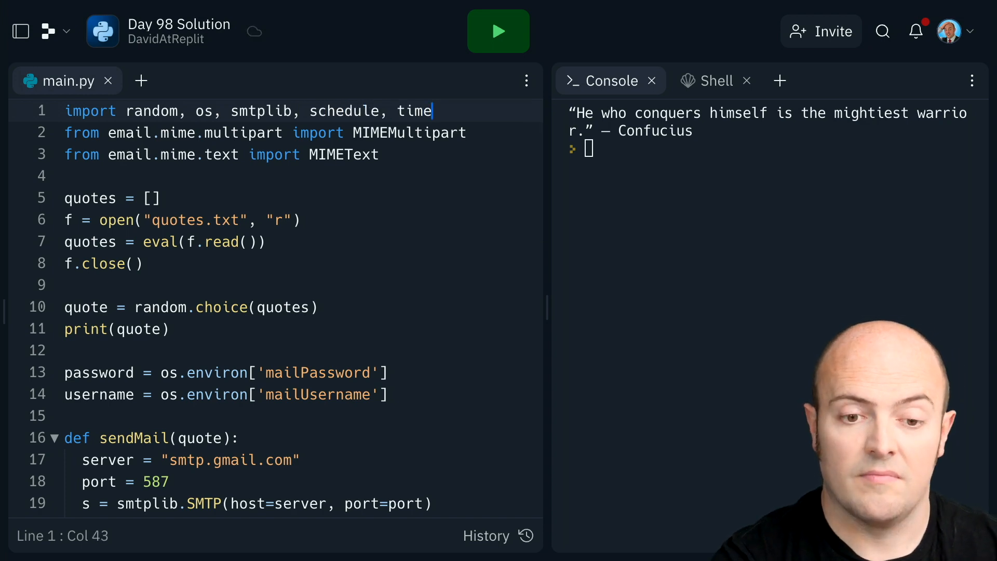
type("shc")
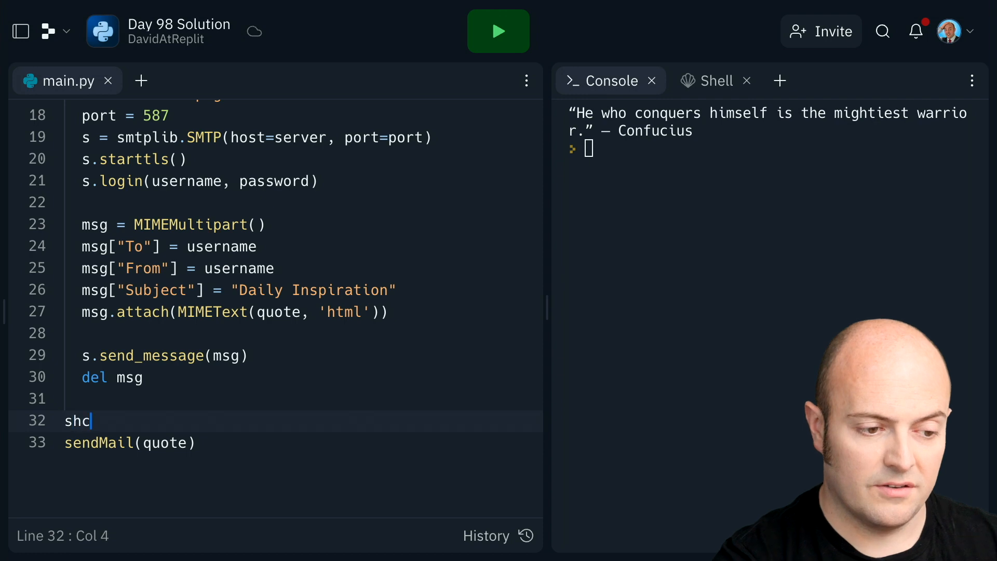
type("schedule")
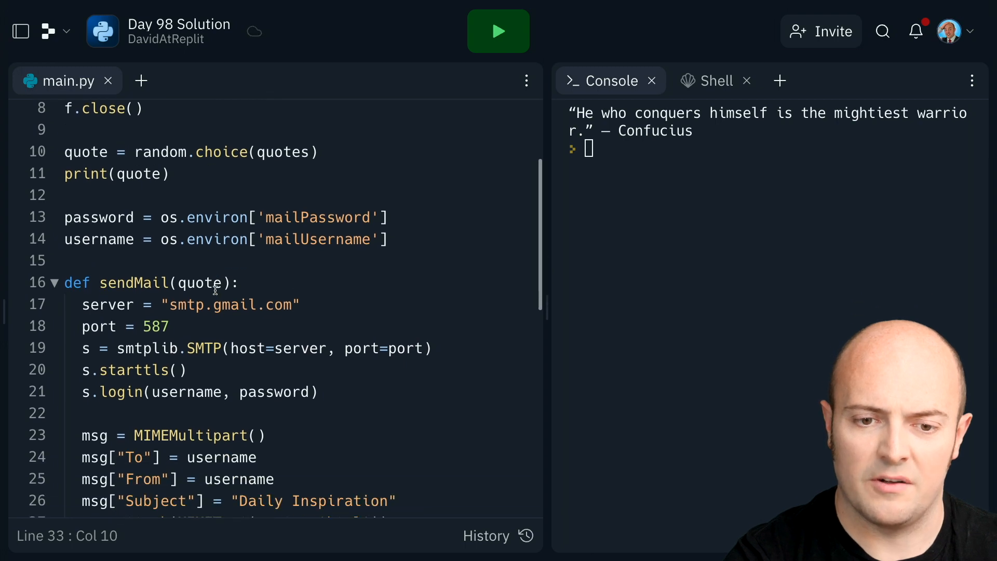
scroll("down", 3)
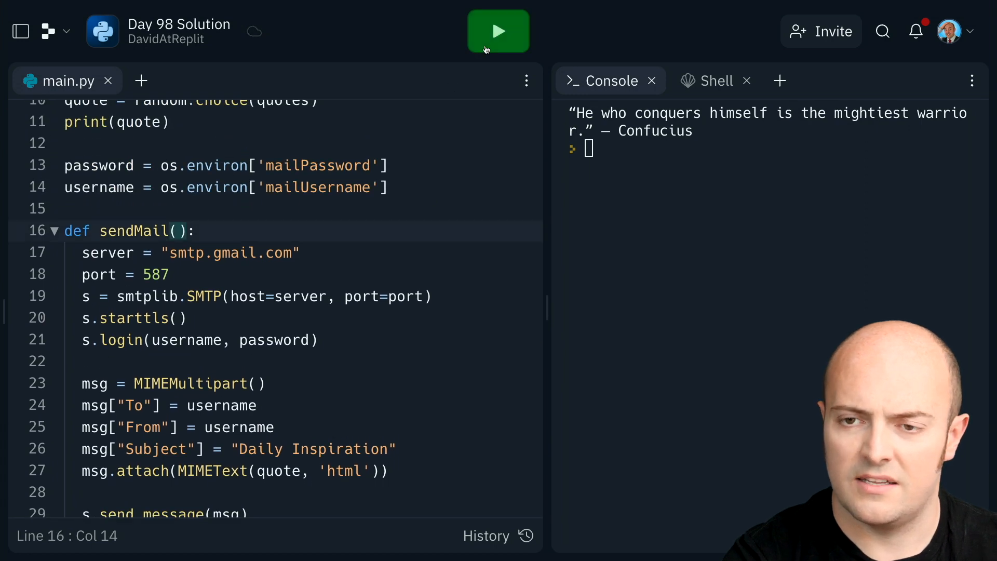
Run the script with sendMail taking no parameter, hitting 'No module named schedule'
left_click(498, 31)
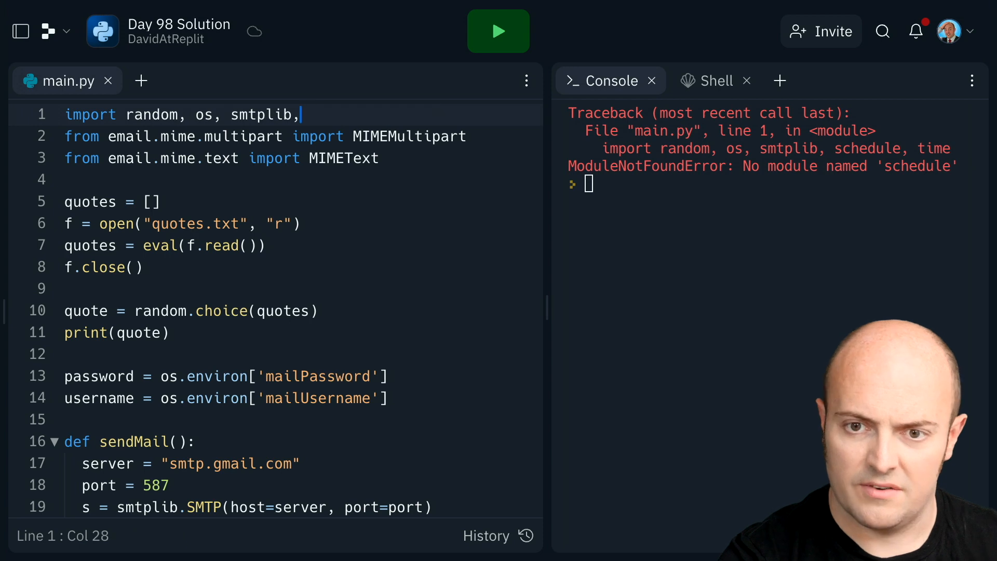
left_click(498, 30)
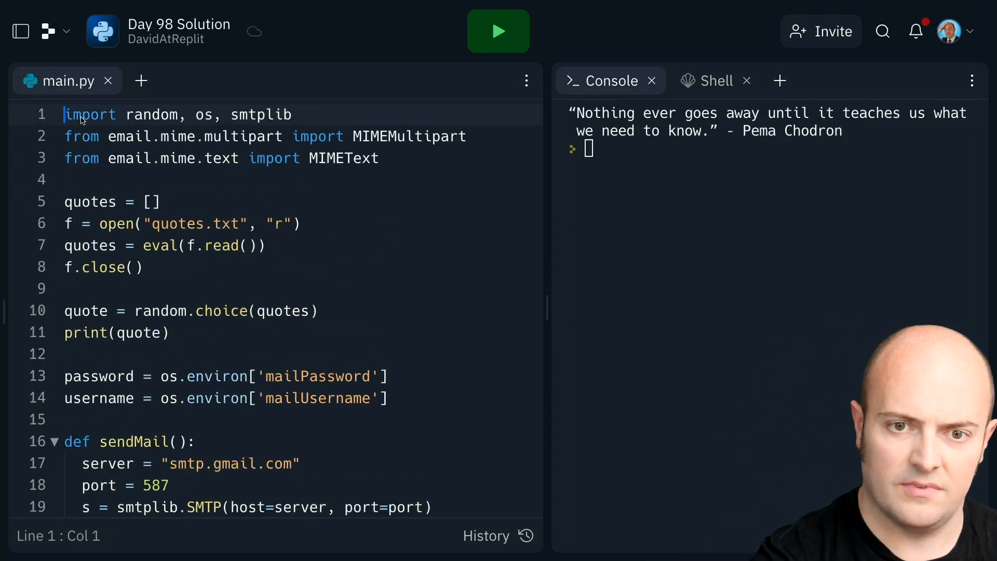
type("schedule, time,")
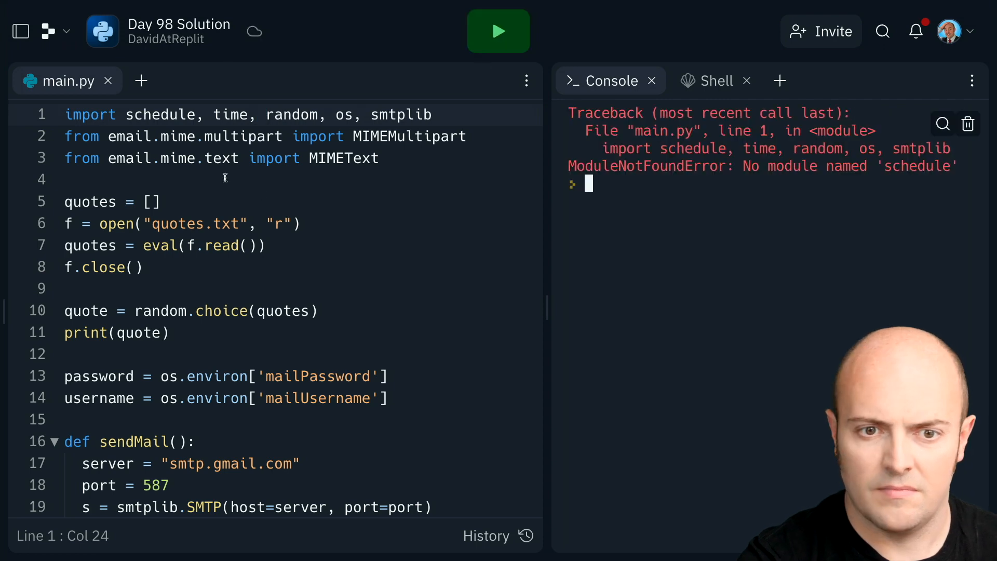
Install the schedule package from Tools > Packages and rerun to confirm a quote prints
left_click(21, 31)
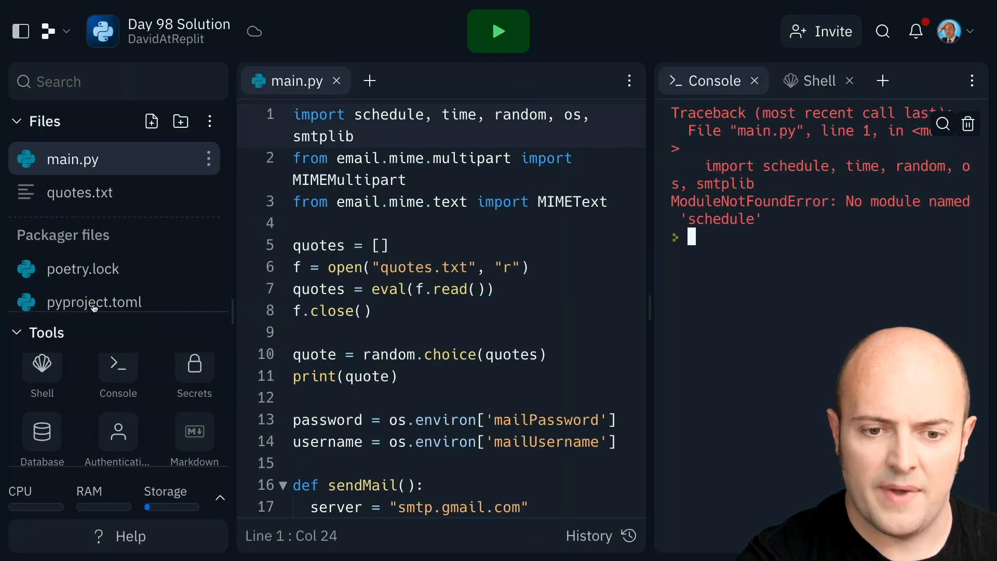
left_click(42, 426)
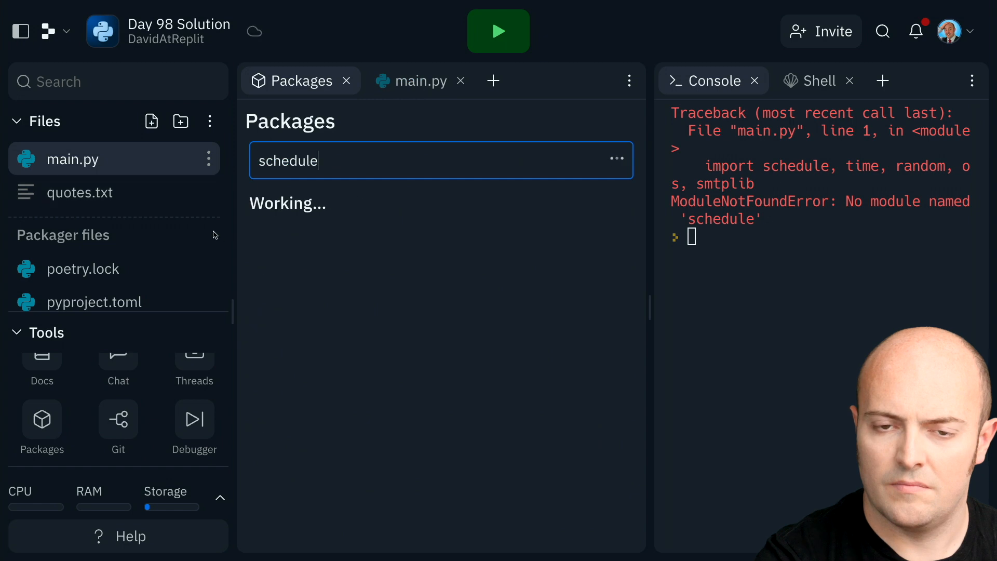
left_click(346, 81)
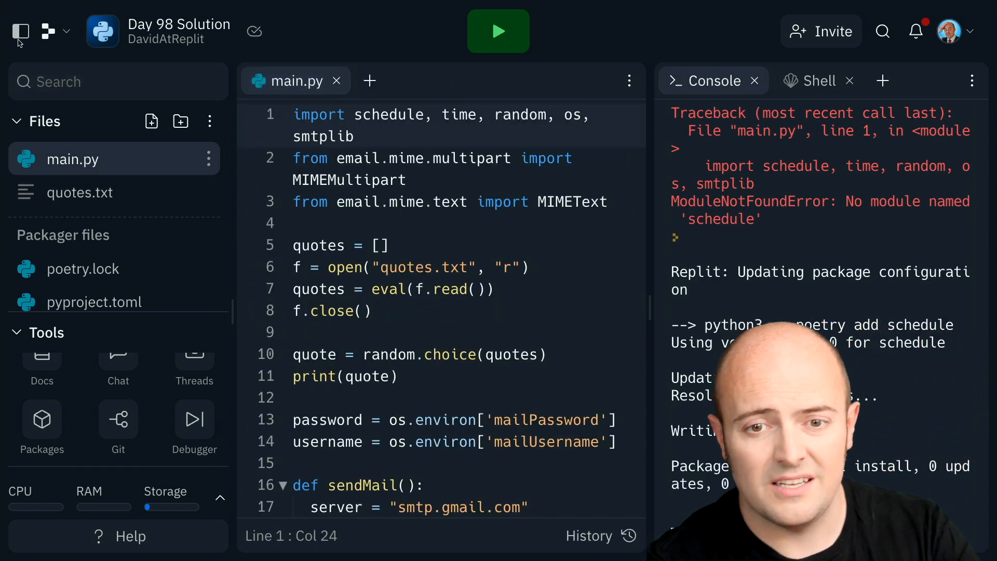
left_click(20, 31)
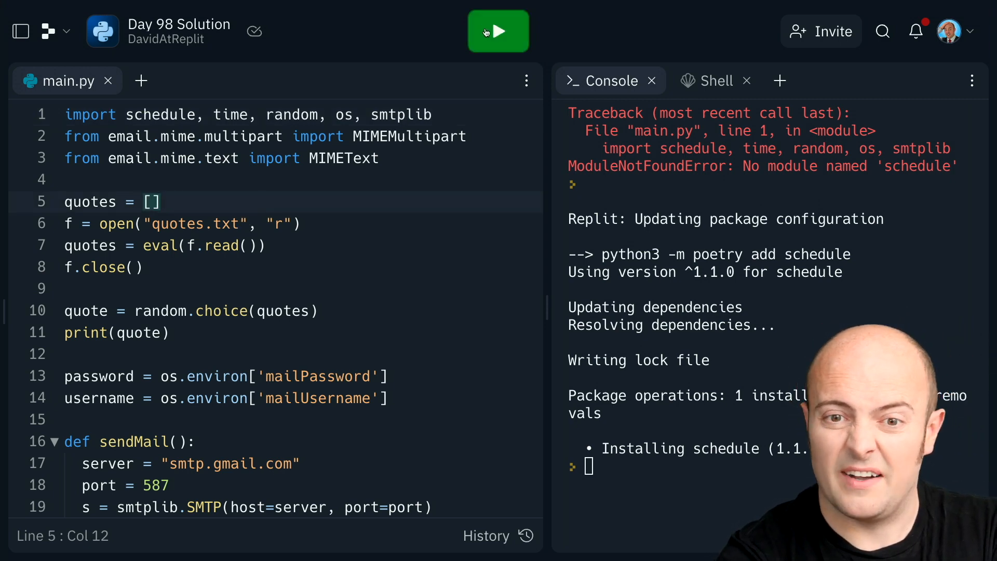
left_click(498, 31)
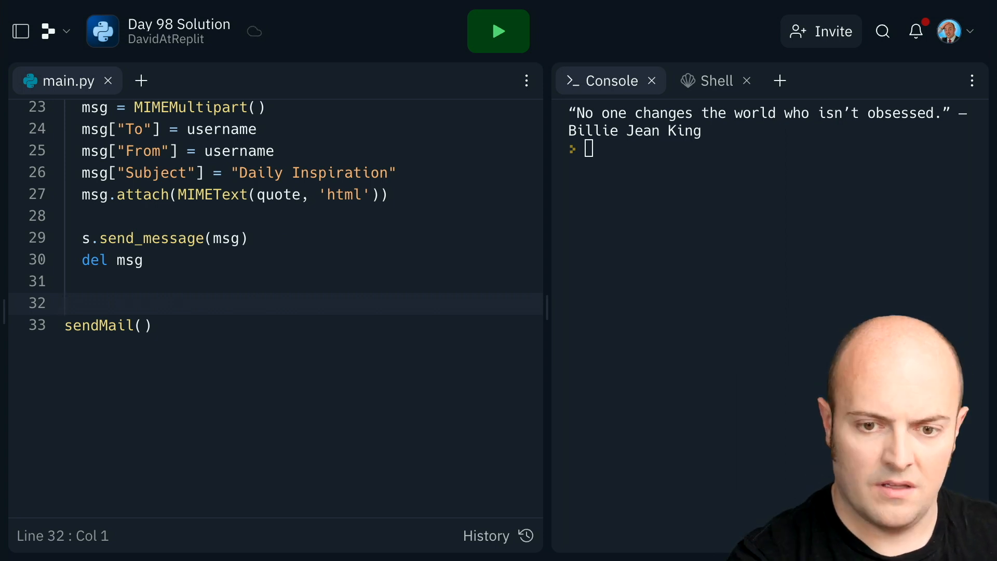
Replace the one-off sendMail() call with schedule.every(24).hours.do(sendMail) and run
type("schedule.every(24)")
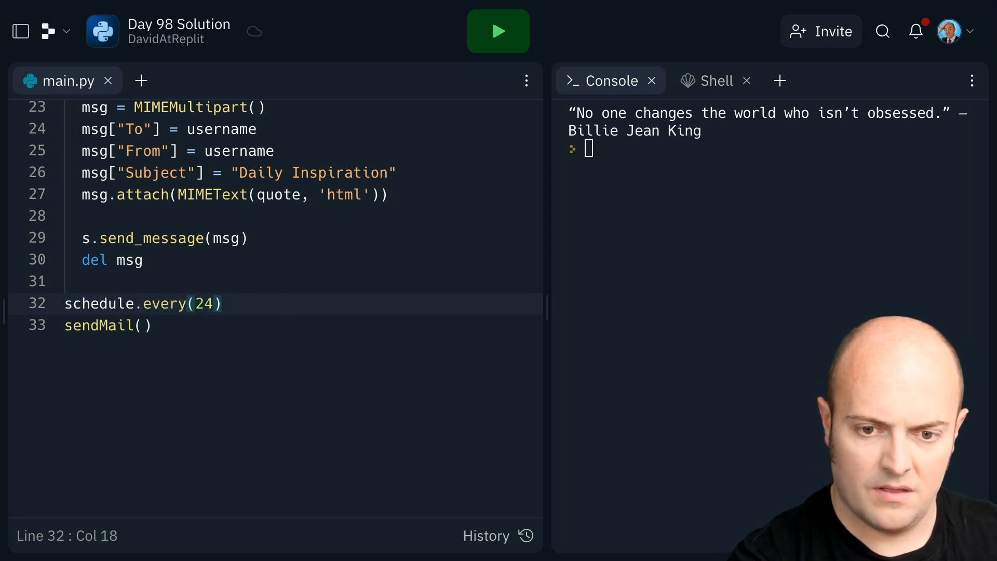
key("Backspace")
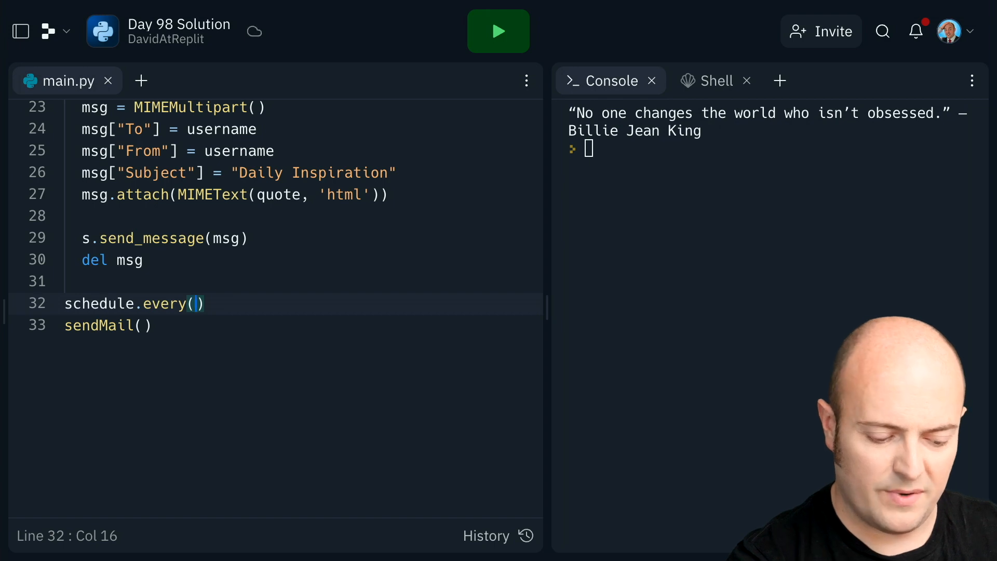
type("24).hours.do()")
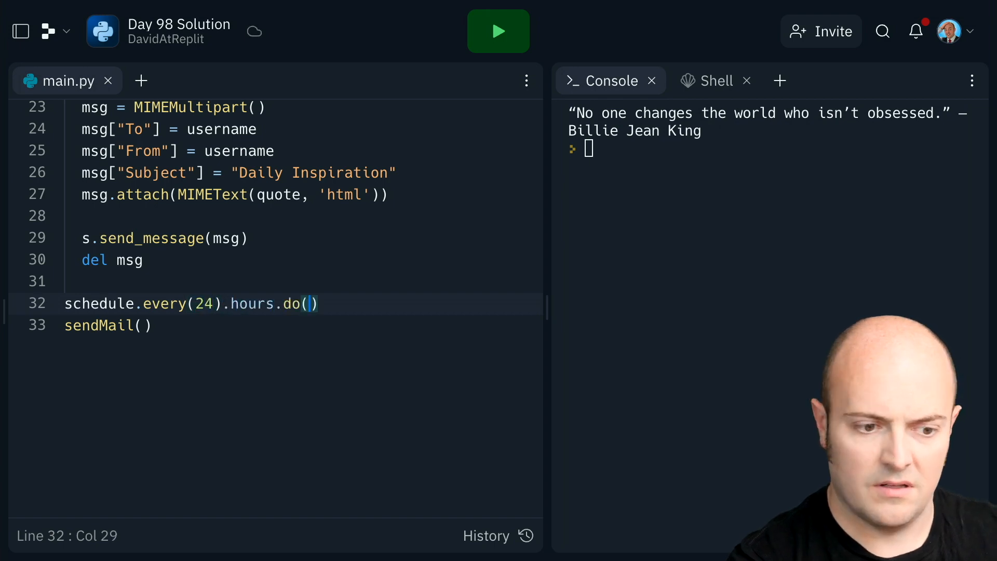
type("sendM")
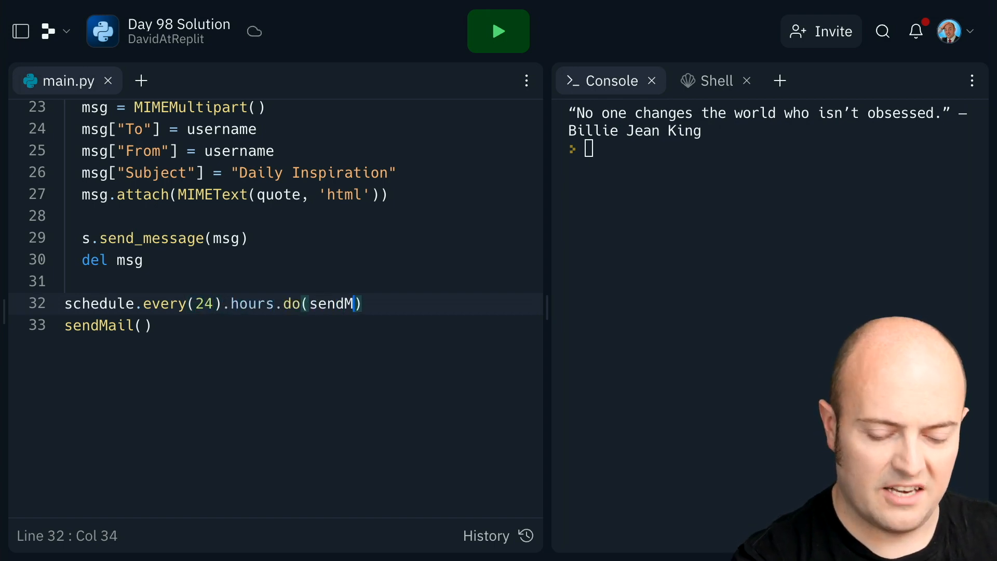
type("ail")
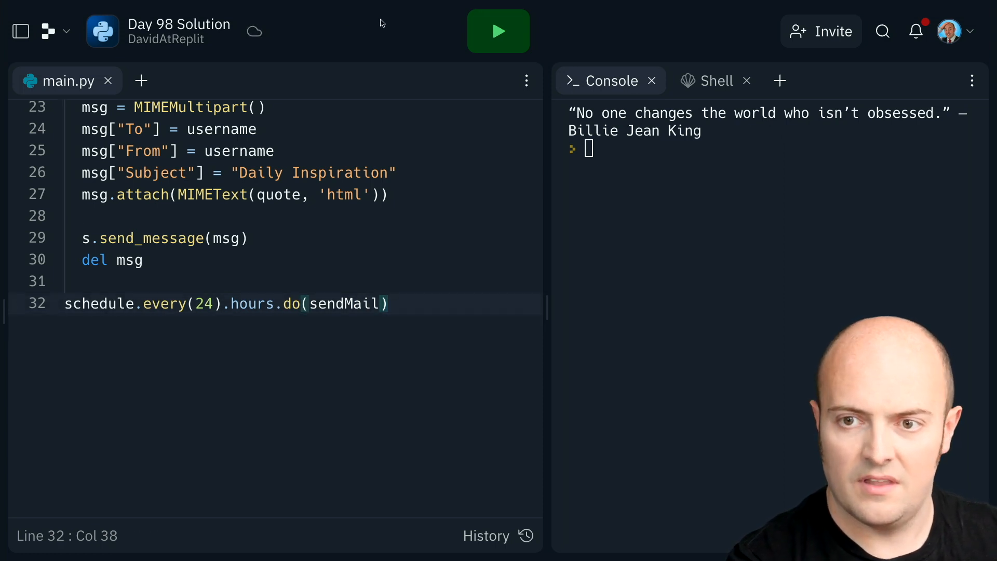
left_click(499, 31)
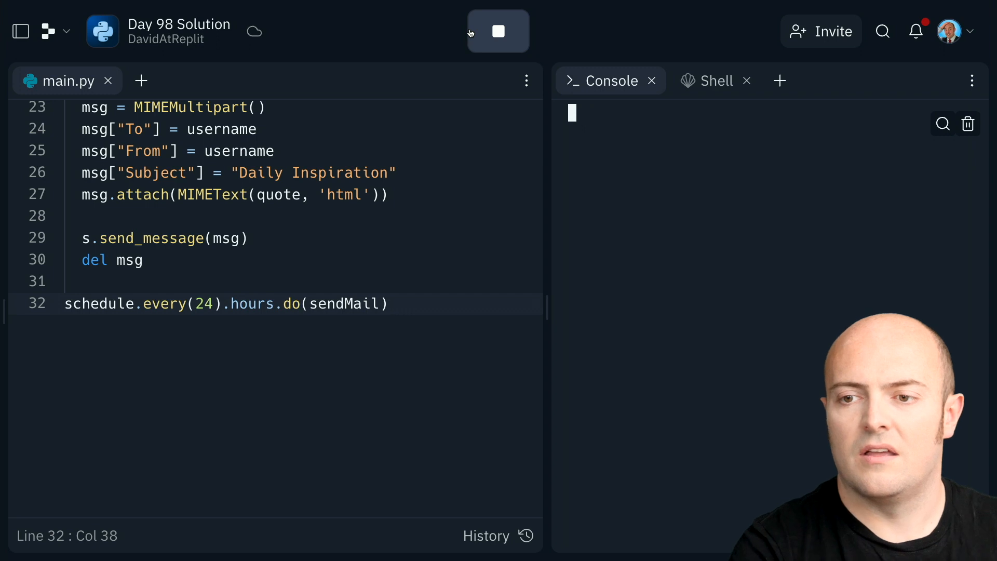
Add a while True loop calling schedule.run_pending() and time.sleep, then run again
left_click(498, 31)
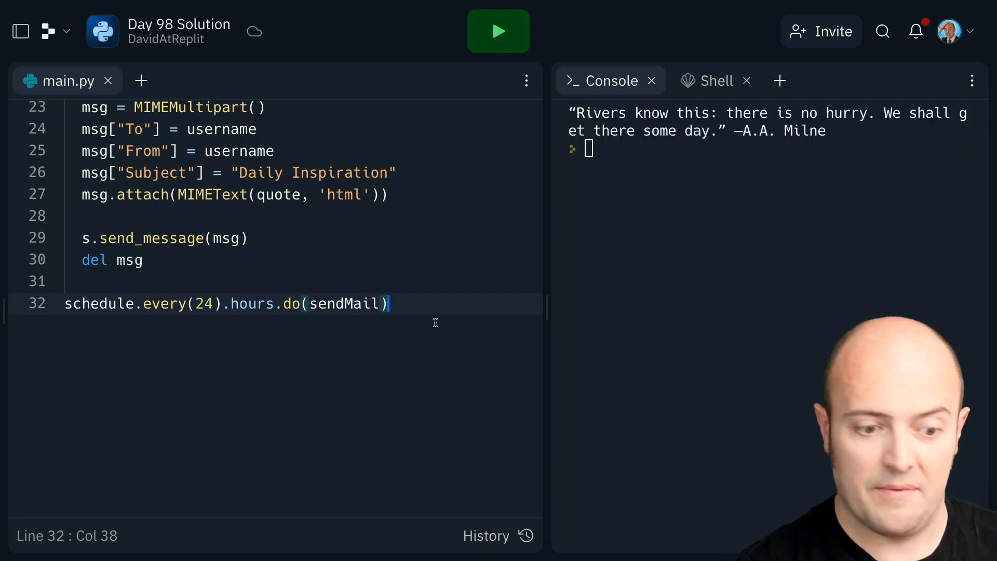
type("while")
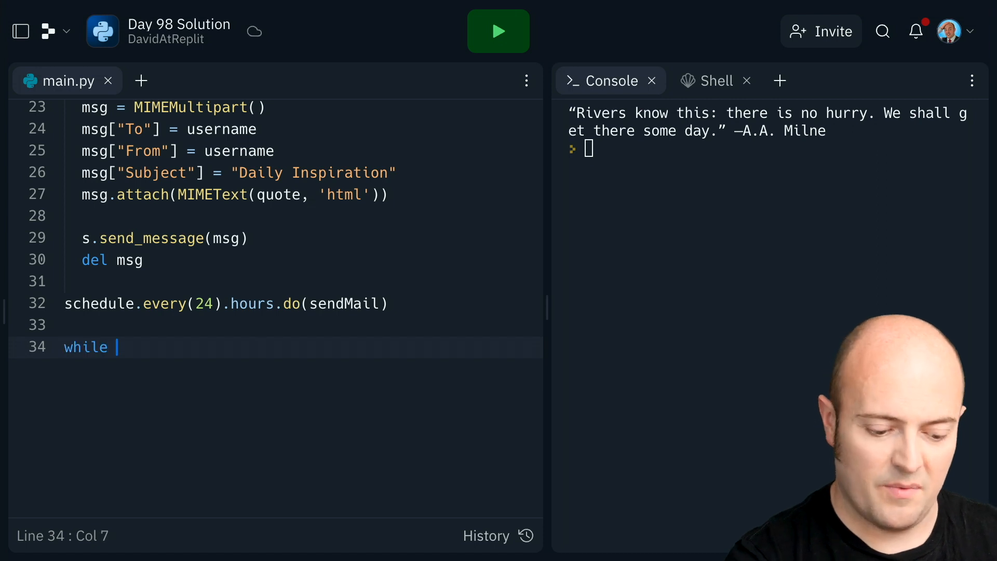
type("True:")
type("schedule.run_")
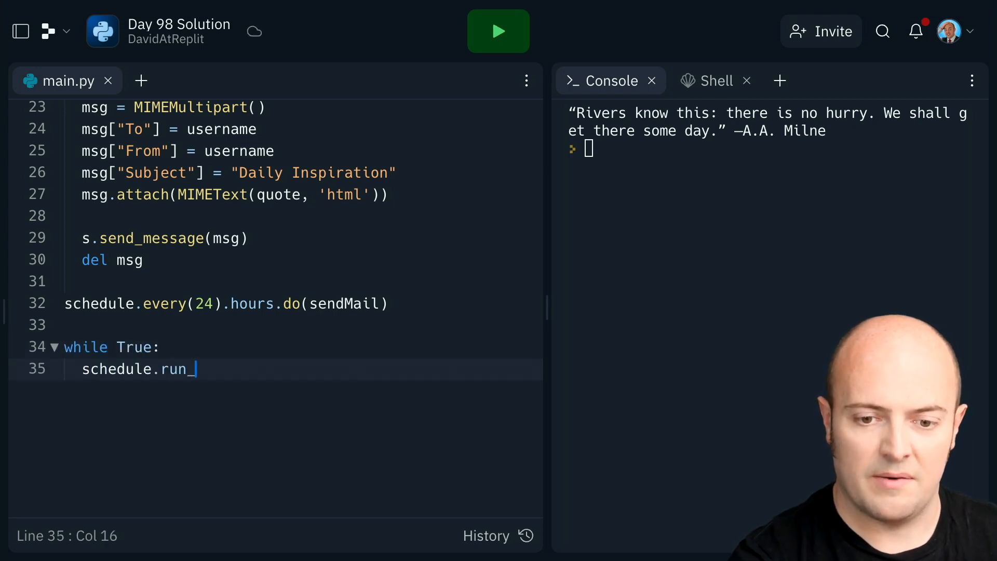
type("pending()")
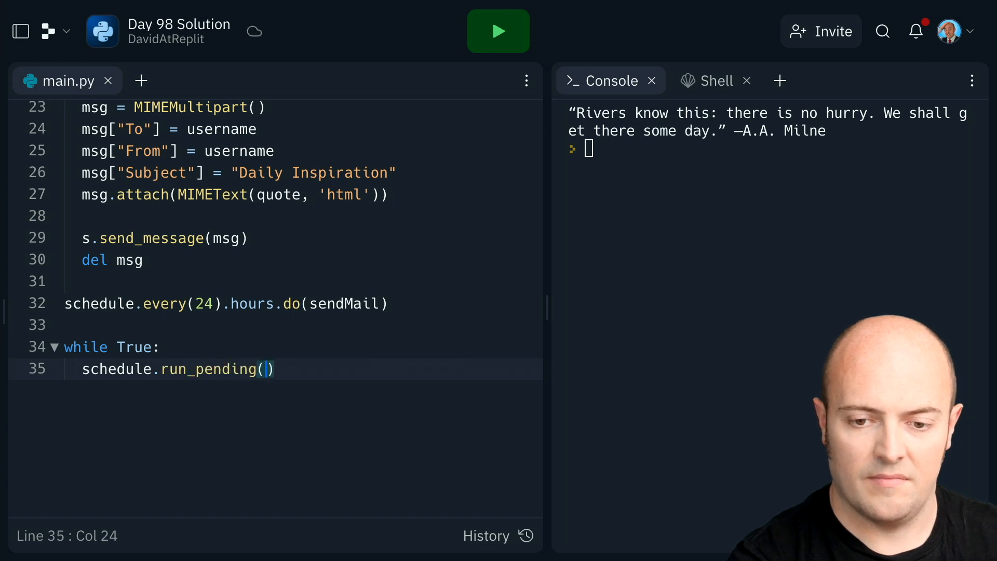
type("time.s")
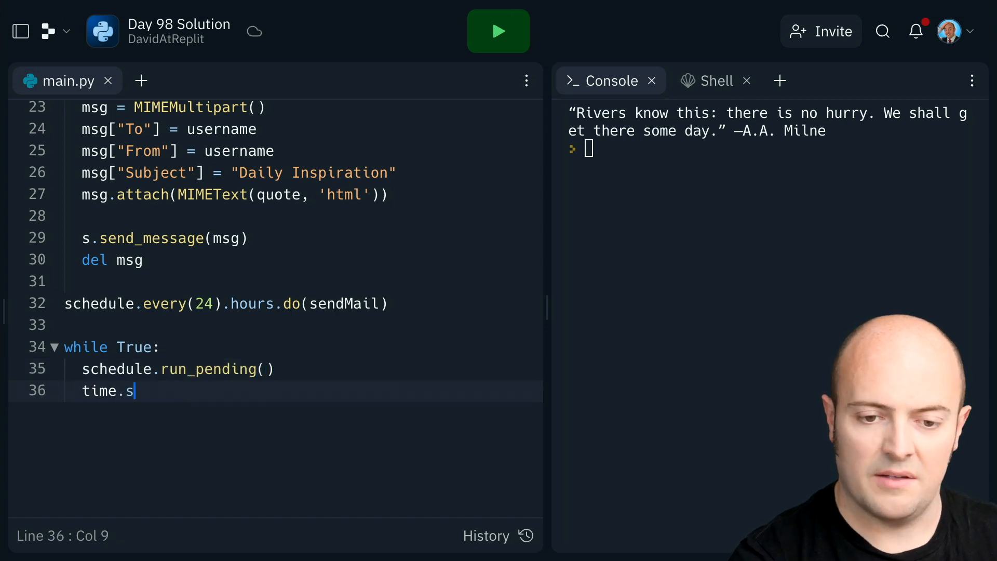
left_click(498, 32)
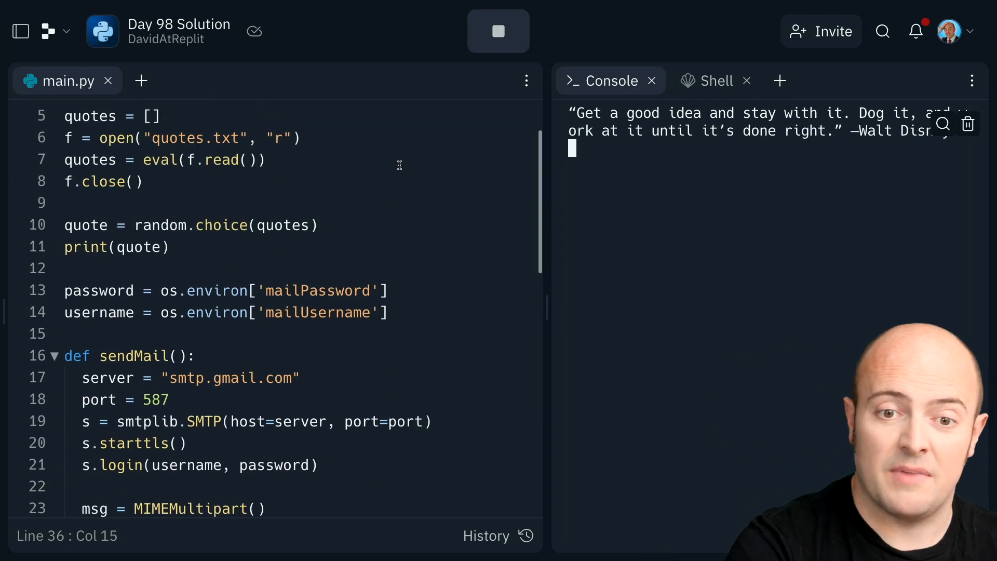
Stop the running script once it has printed the Walt Disney quote
scroll("down", 3)
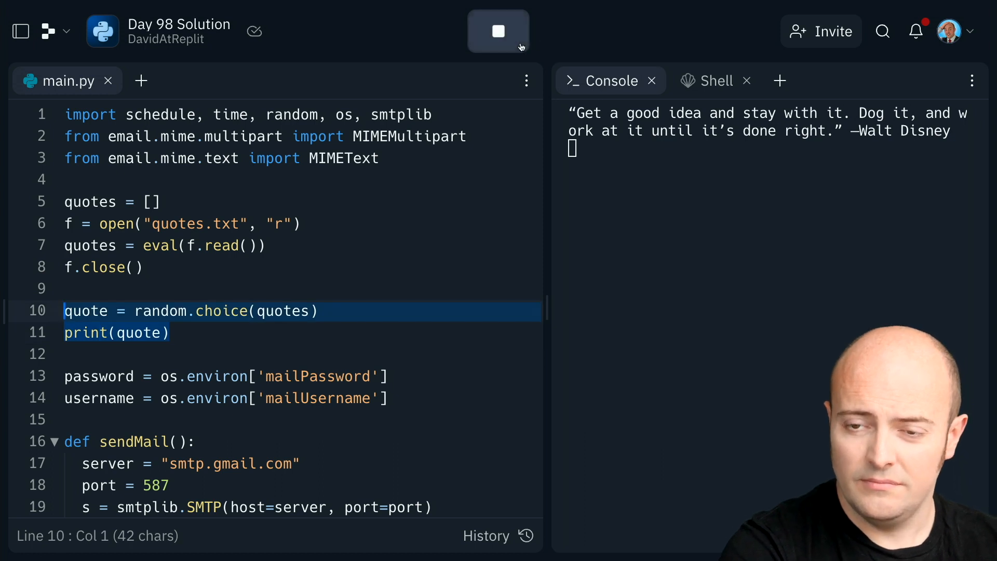
left_click(498, 31)
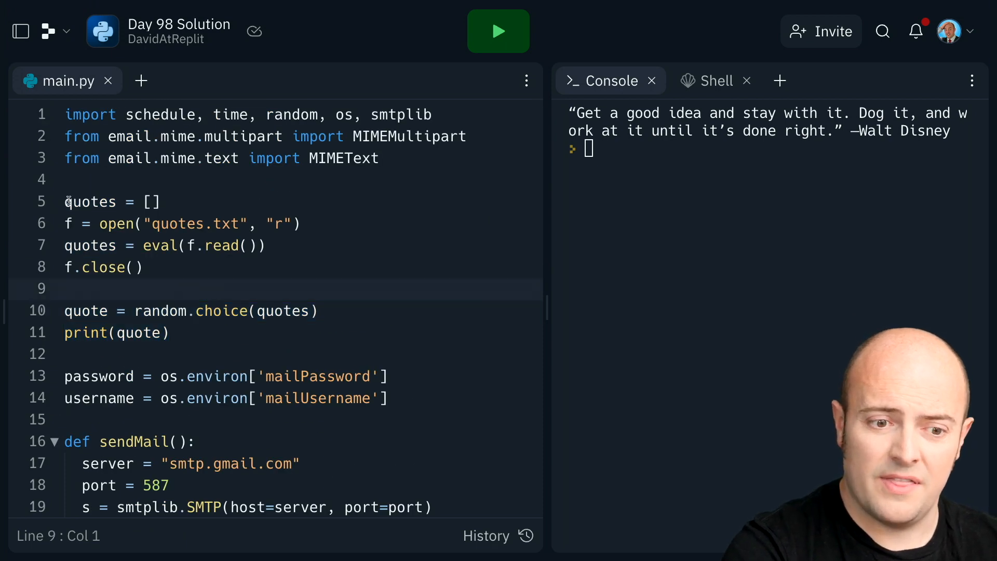
scroll("down", 3)
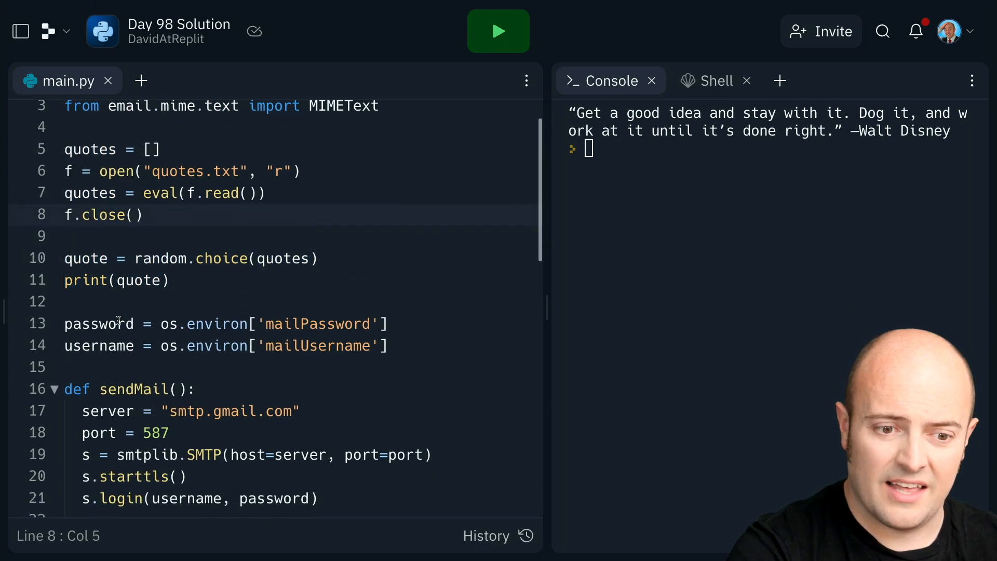